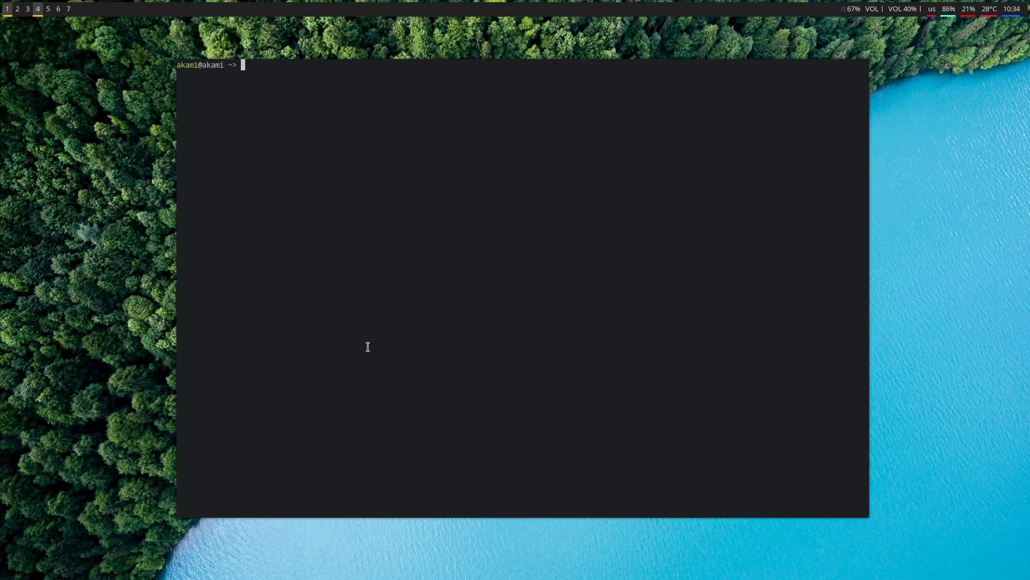
Draft an xrandr command placing output HDMI-0 to the left of DP-0
text(xrandr --output HDMI-0 --left-of DP-0)
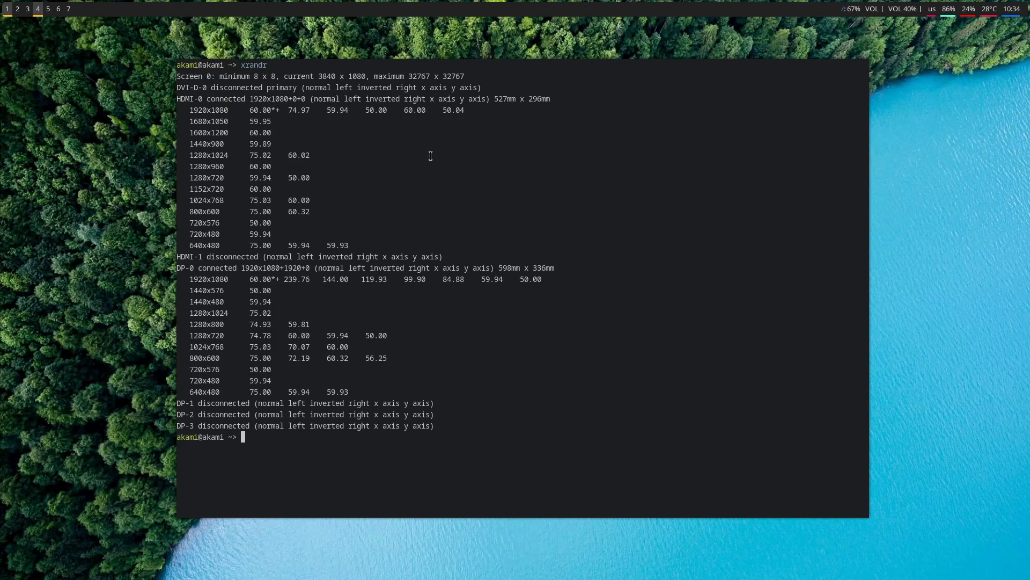
mouse_move(245, 76)
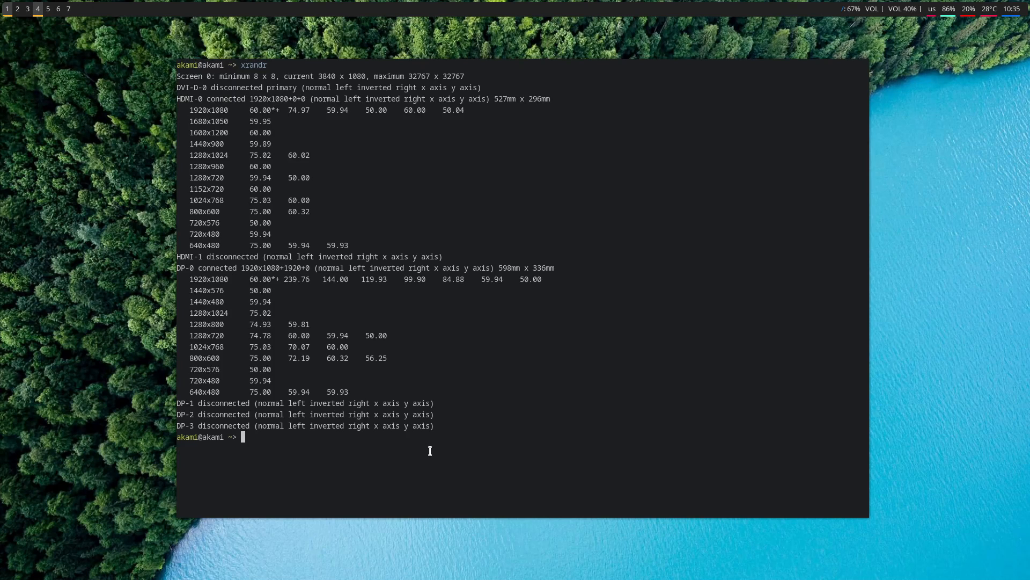
mouse_move(451, 418)
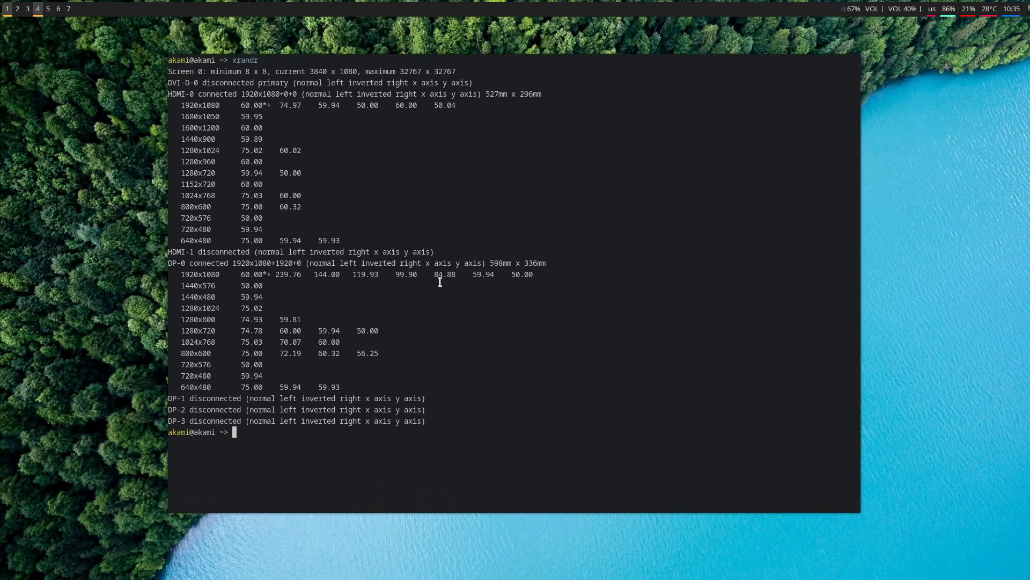
mouse_move(219, 36)
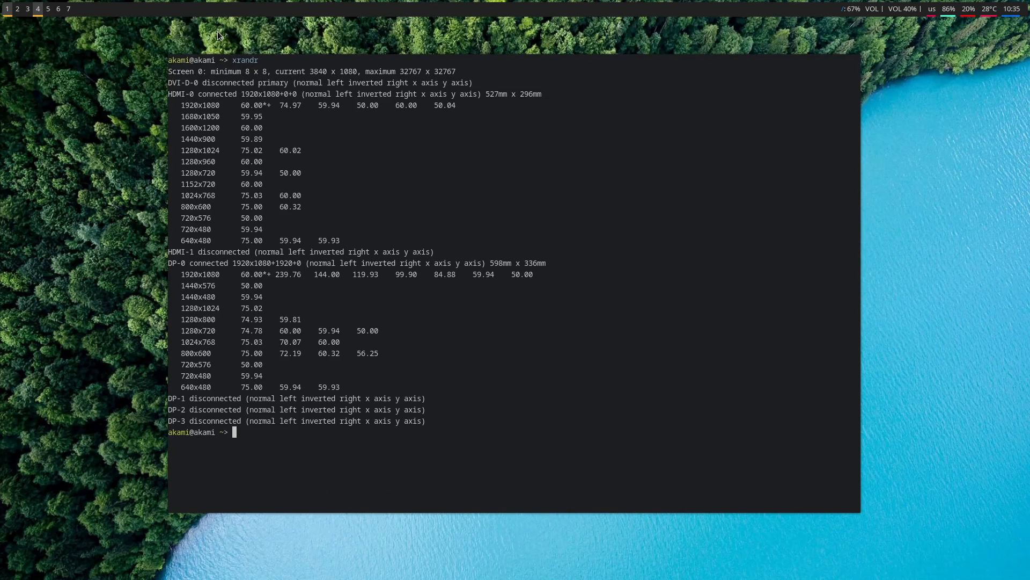
mouse_move(387, 202)
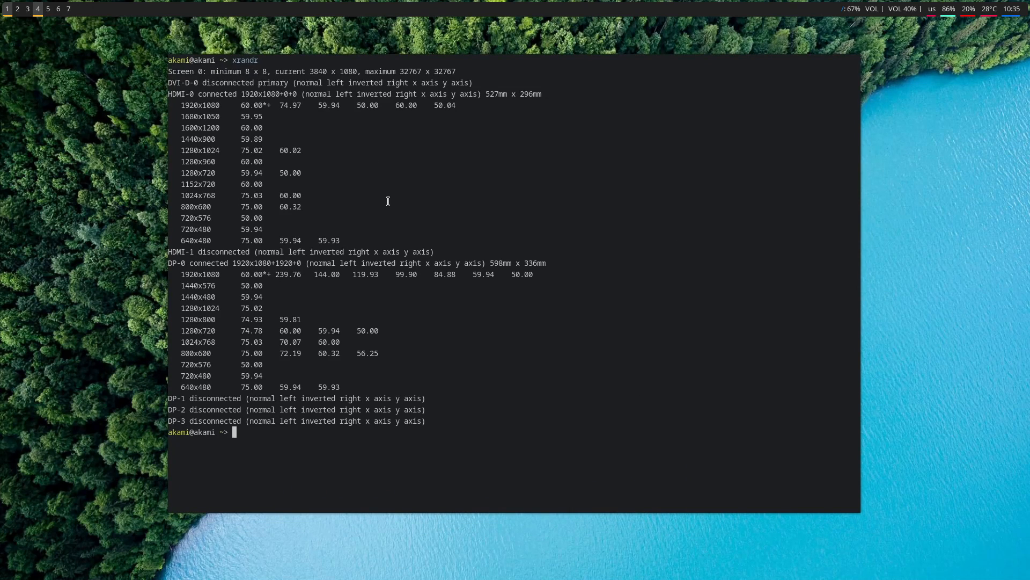
mouse_move(336, 186)
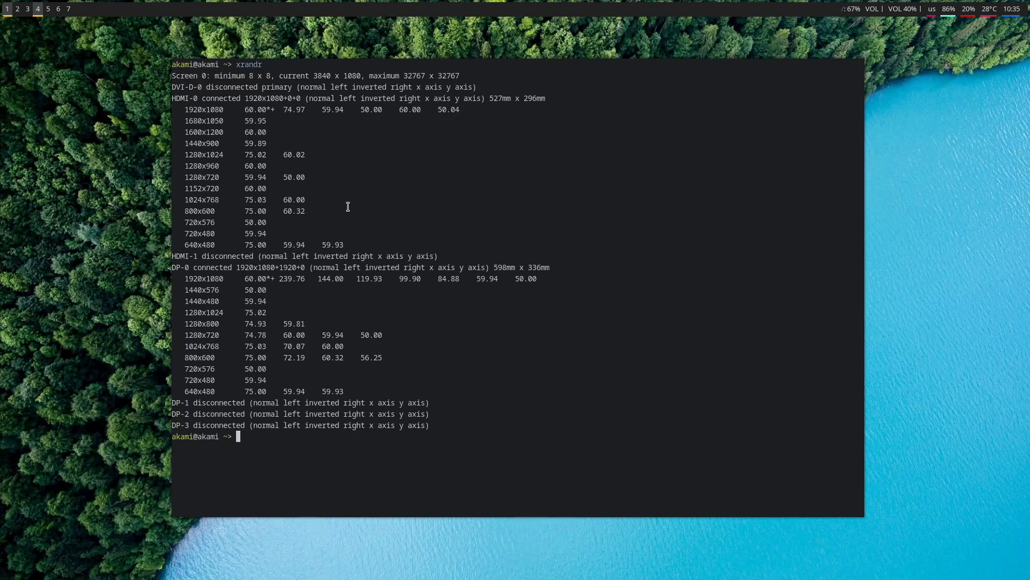
mouse_move(357, 219)
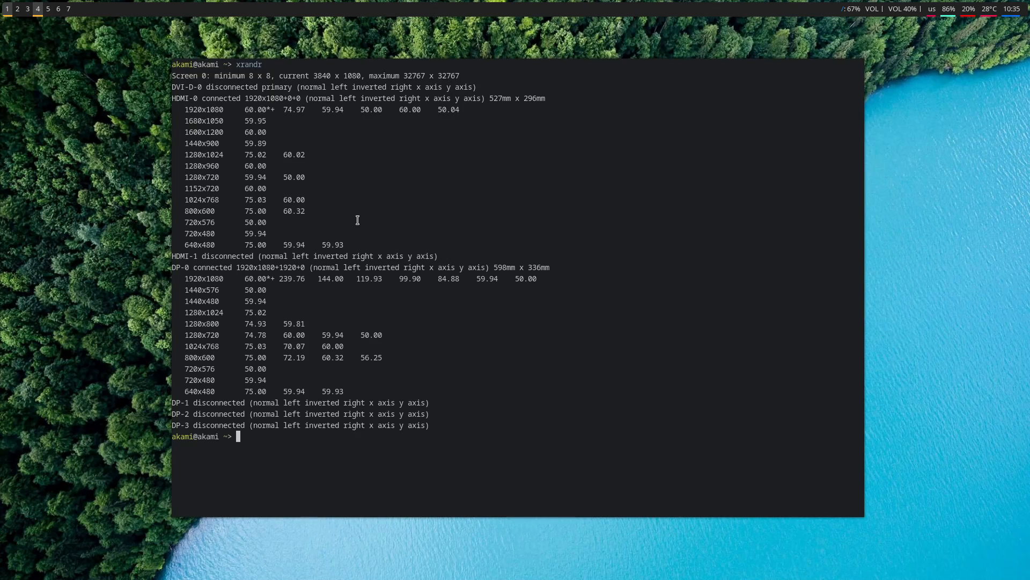
mouse_move(371, 215)
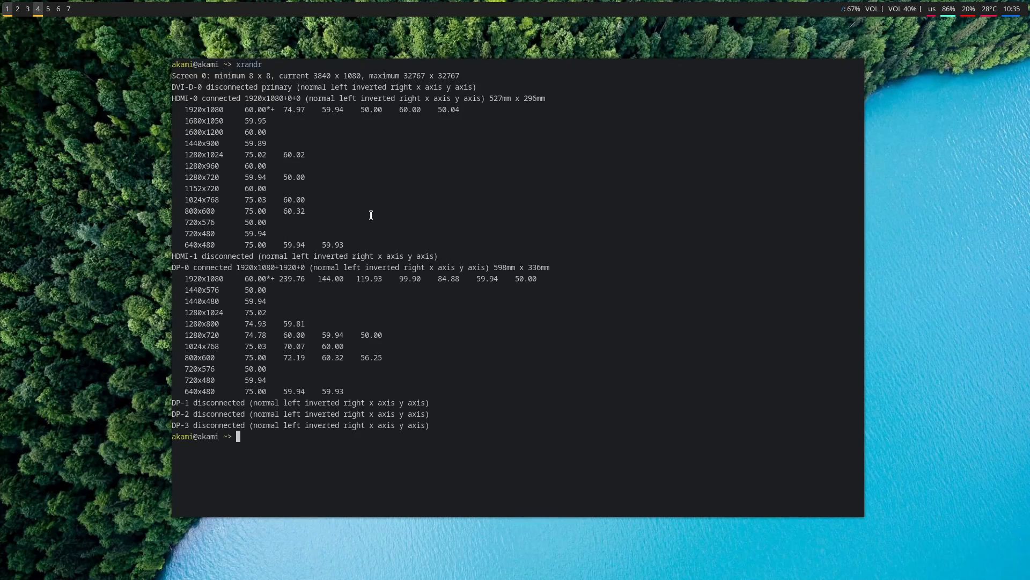
Request the manual page for flameshot at the fish prompt
text(man flameshot)
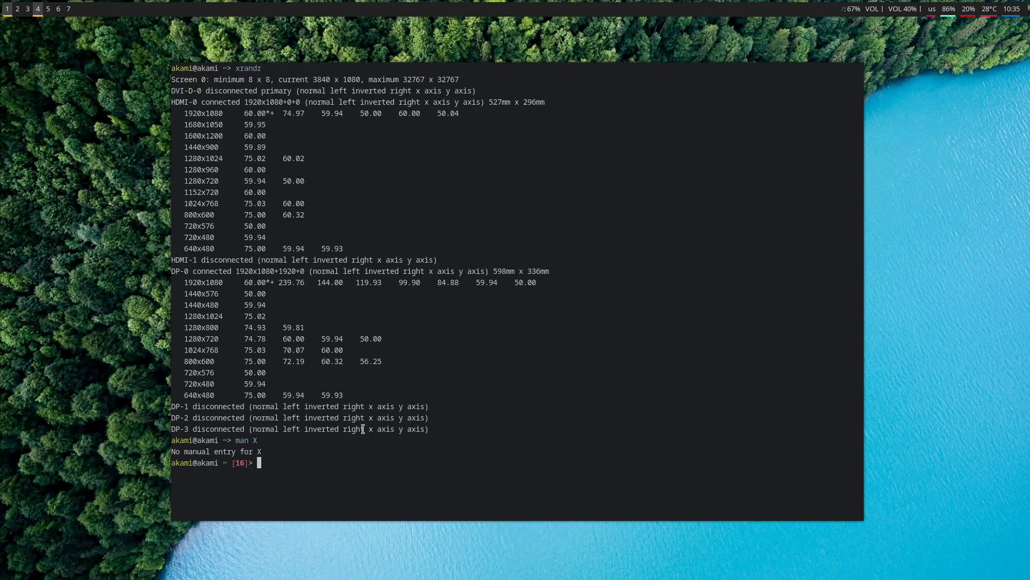
mouse_move(328, 411)
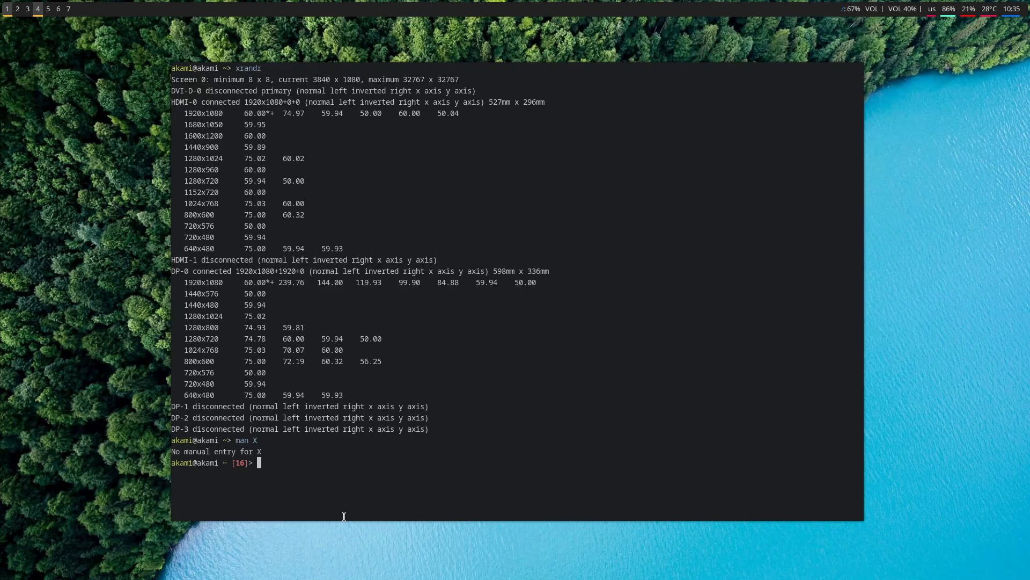
mouse_move(349, 472)
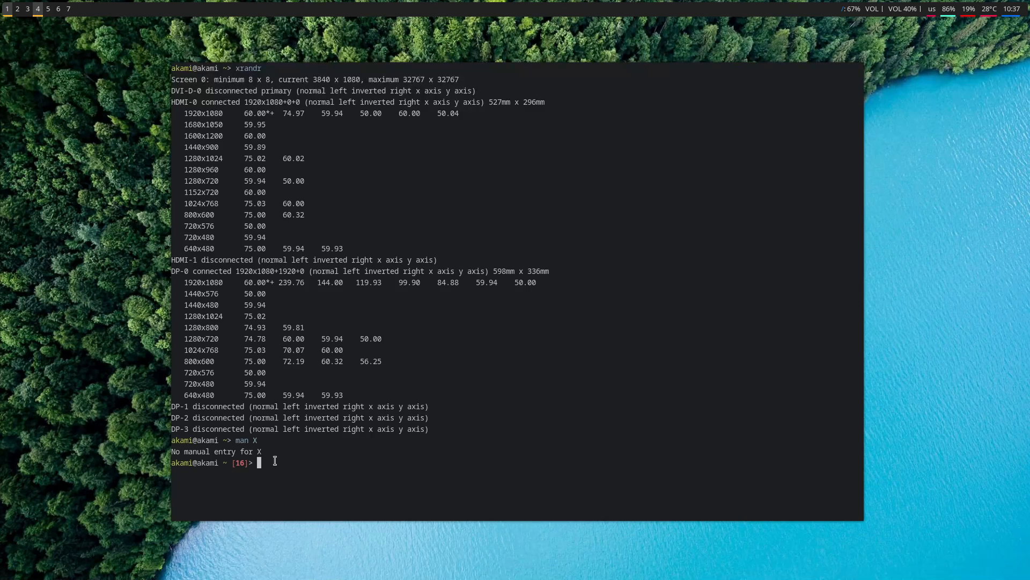
mouse_move(335, 319)
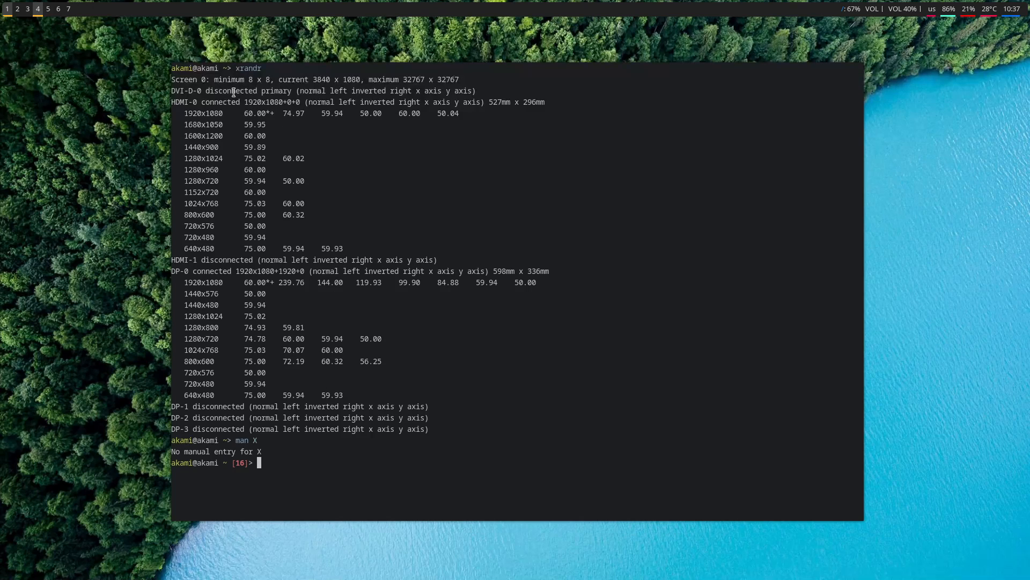
mouse_move(377, 370)
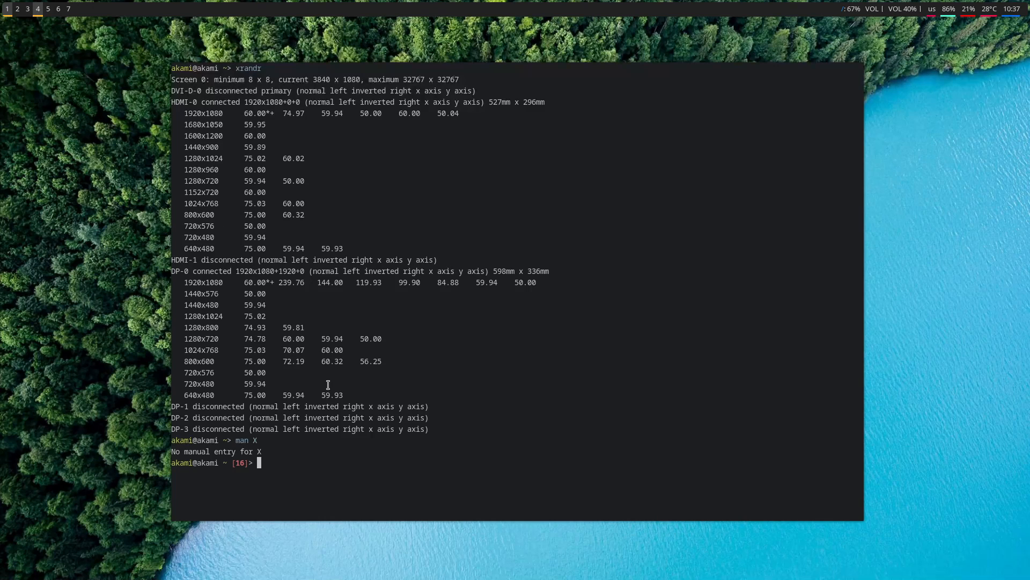
mouse_move(255, 440)
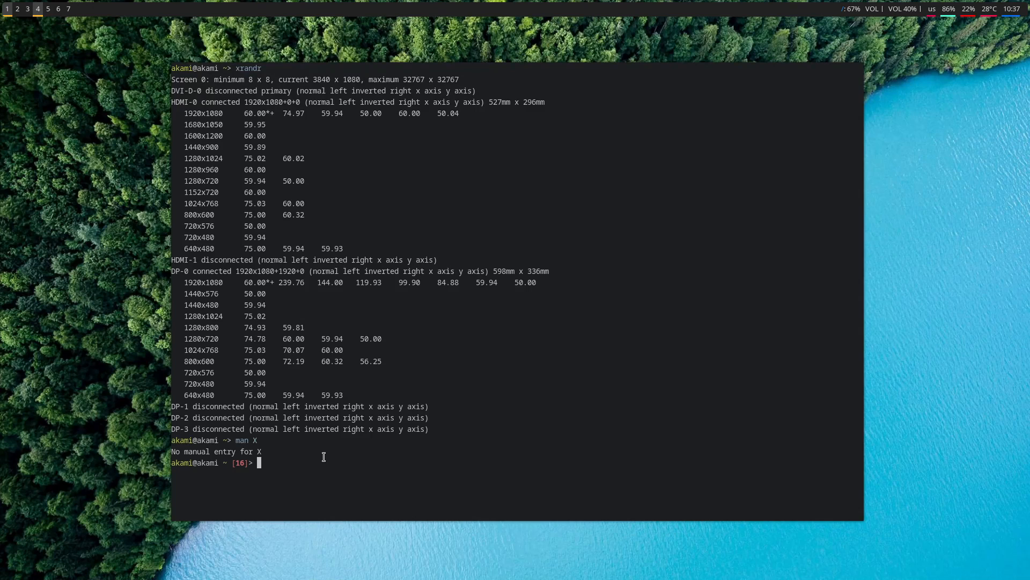
mouse_move(229, 68)
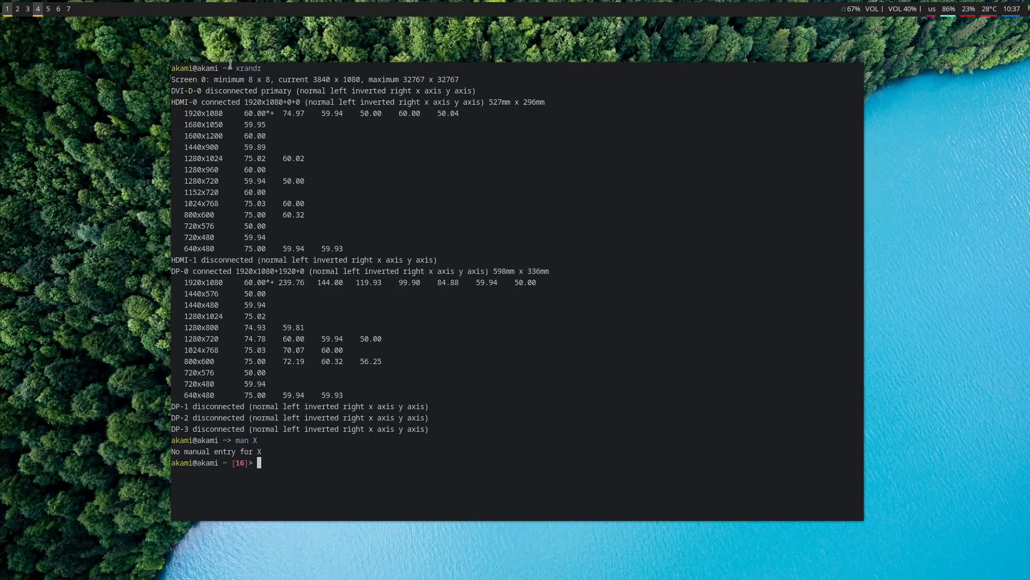
mouse_move(474, 408)
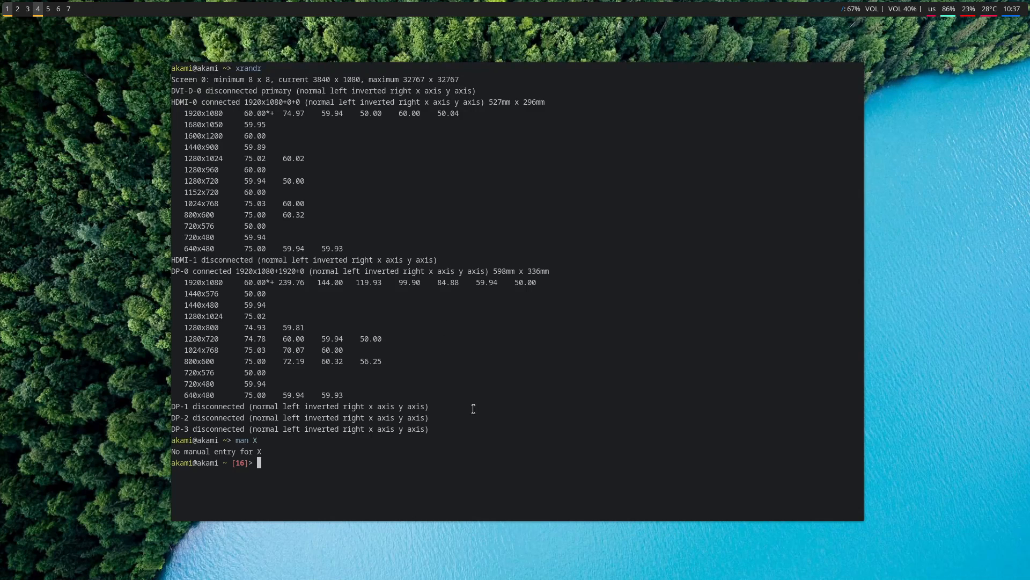
mouse_move(434, 438)
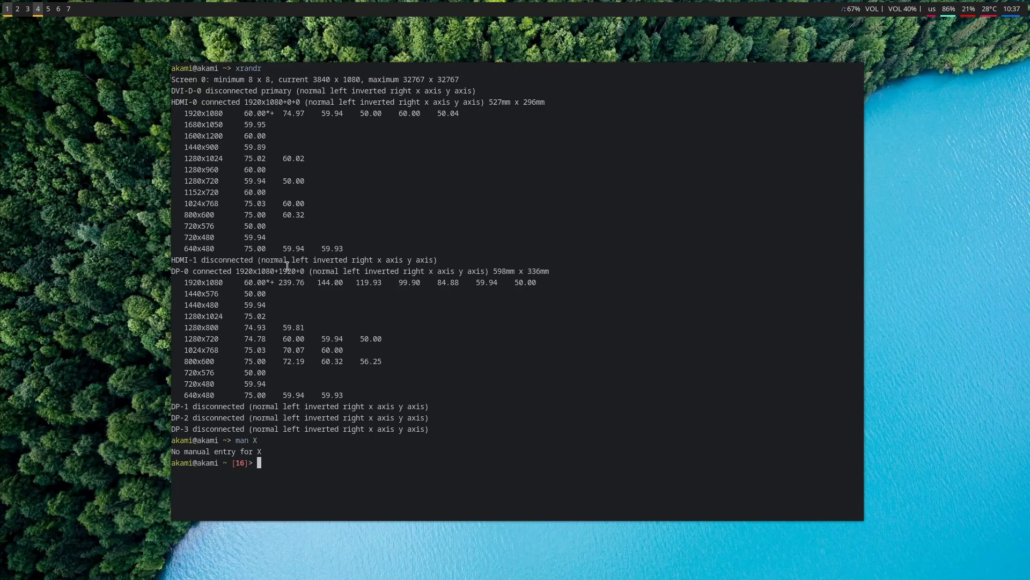
mouse_move(370, 361)
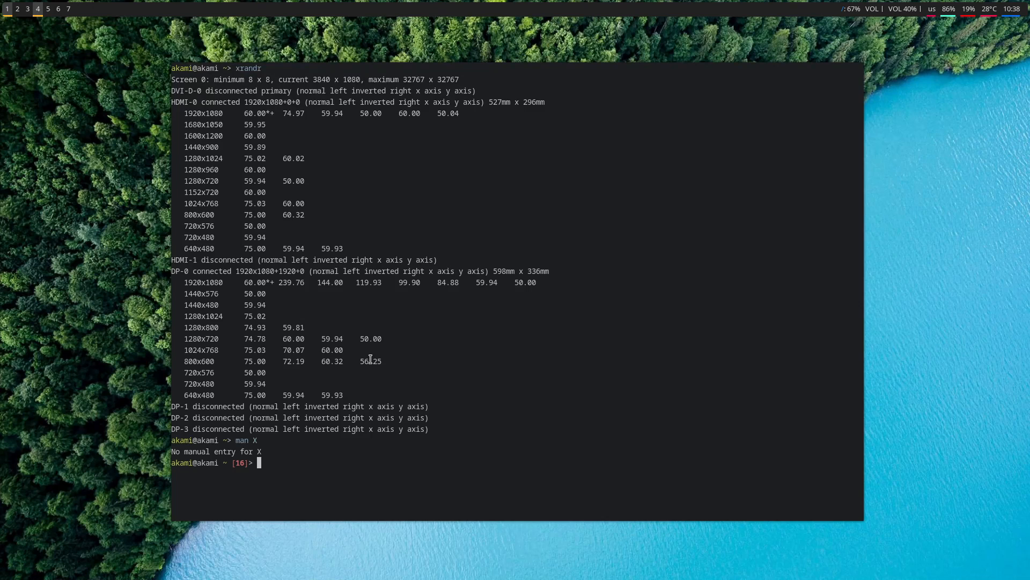
mouse_move(43, 83)
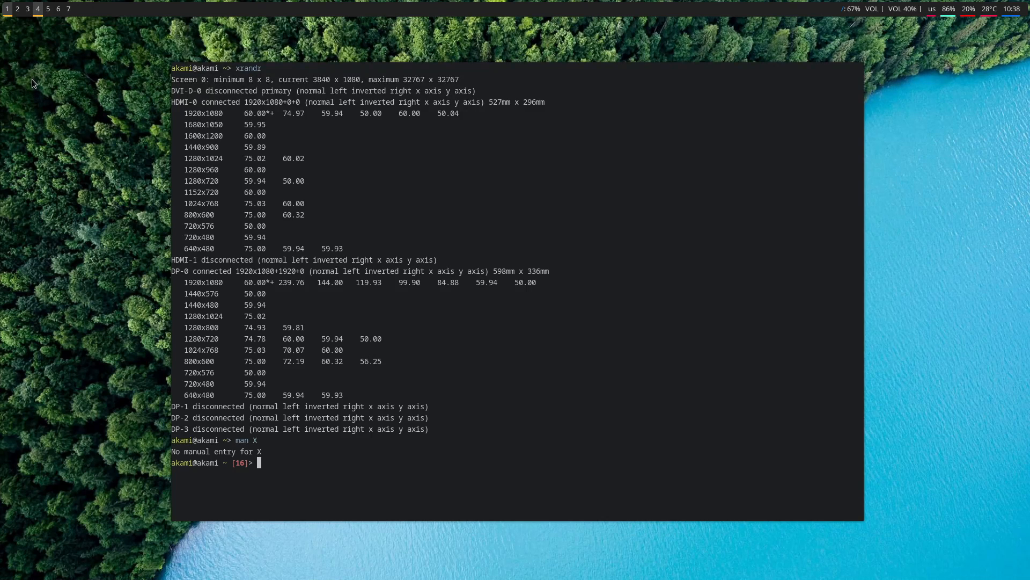
mouse_move(78, 88)
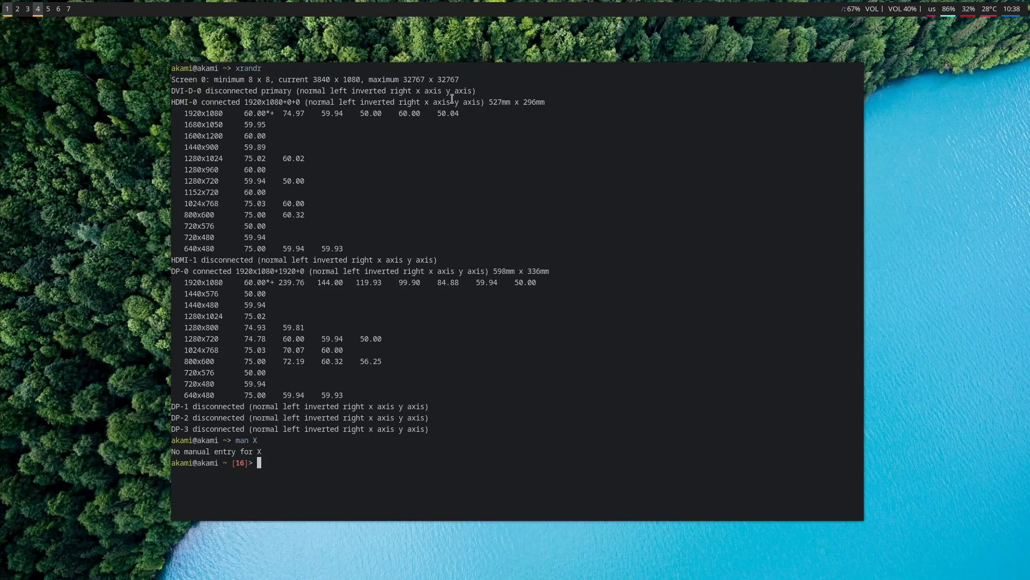
mouse_move(1007, 79)
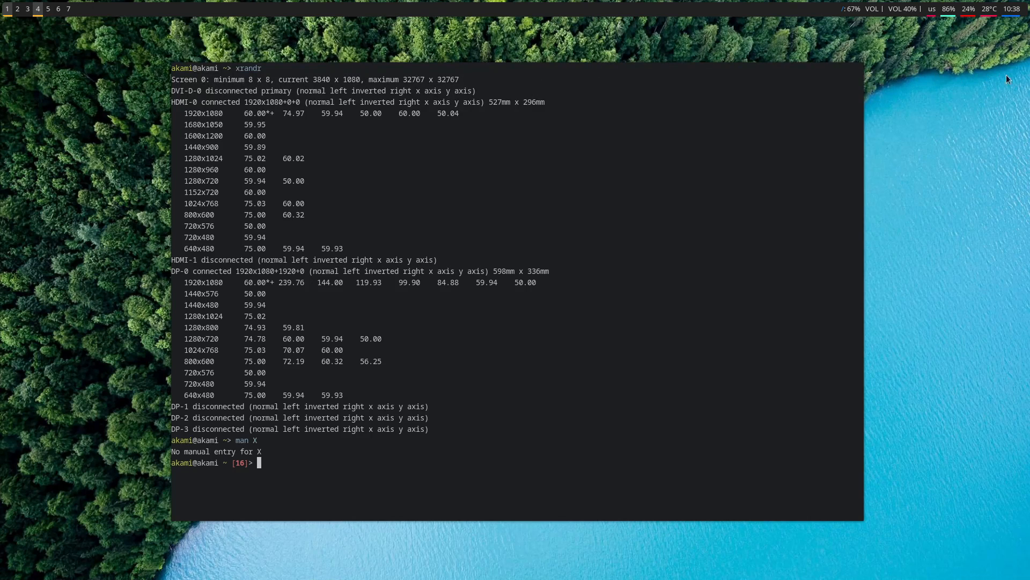
mouse_move(546, 133)
text(xrandr)
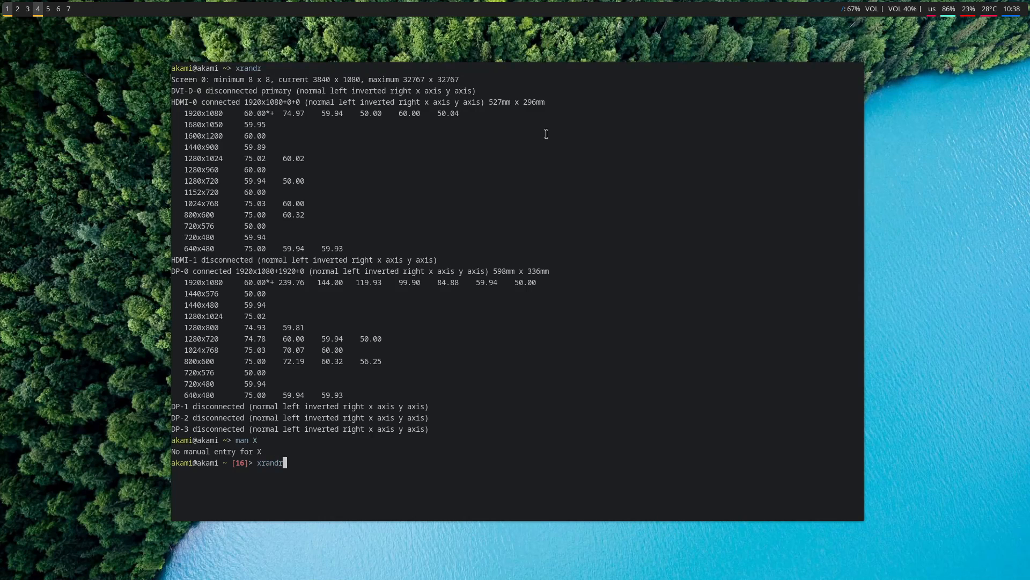
Run xrandr --output HDMI-0 and begin a line placing HDMI-0 left of DP-0
text(tldr)
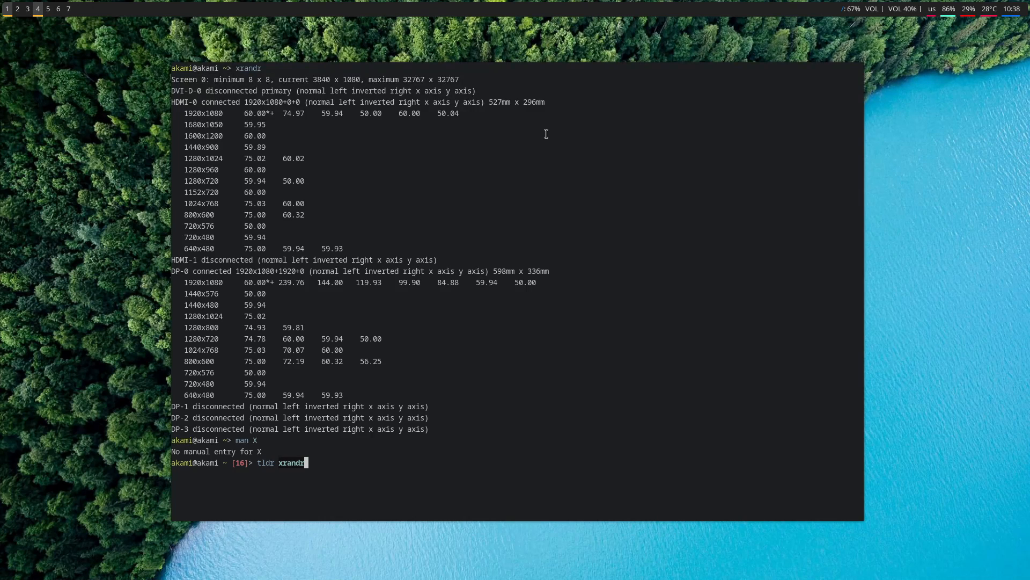
text(xrandr --output HDMI-0 --left-of DP-0)
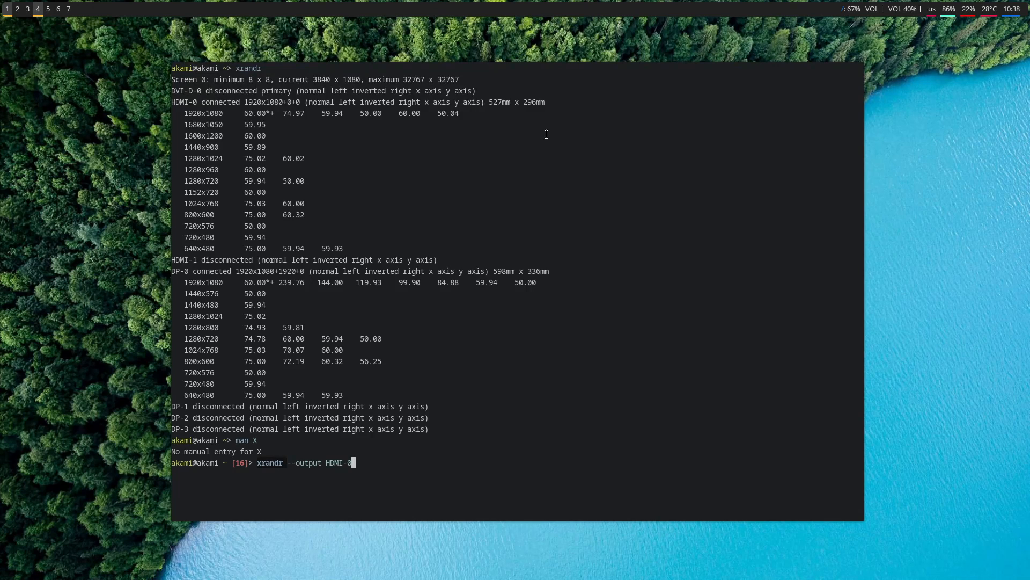
text(--left-of DP-0)
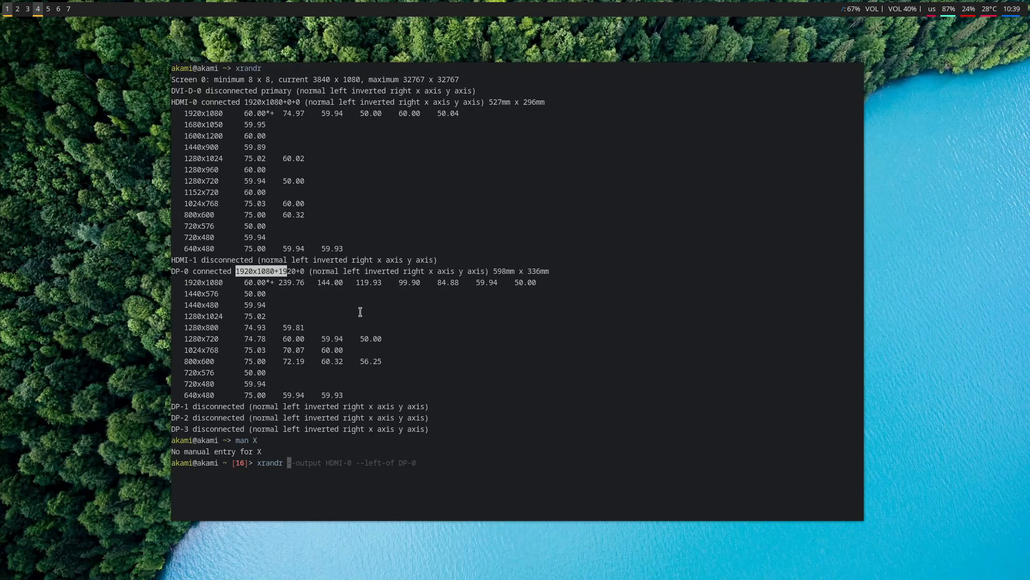
mouse_move(242, 210)
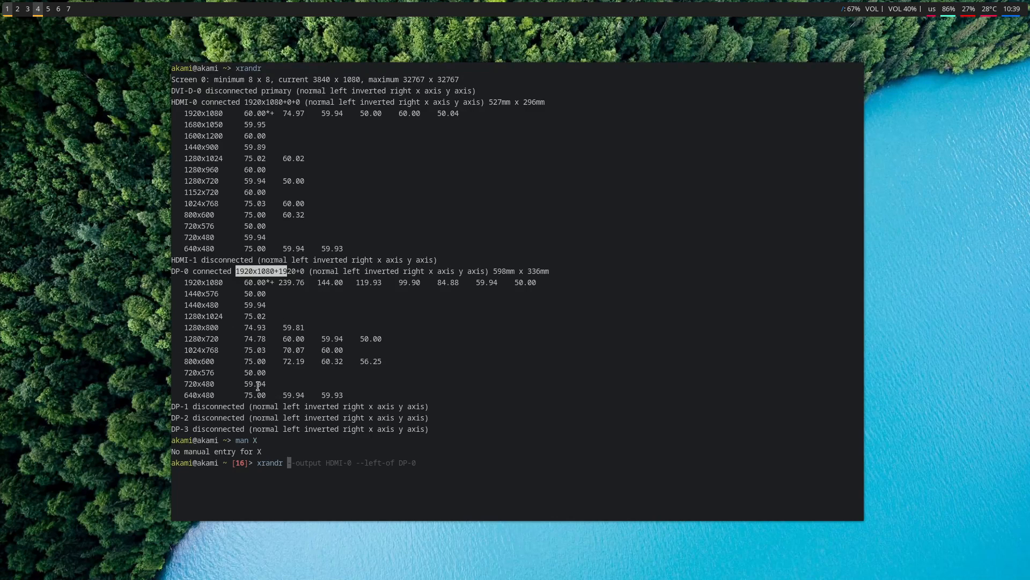
mouse_move(495, 438)
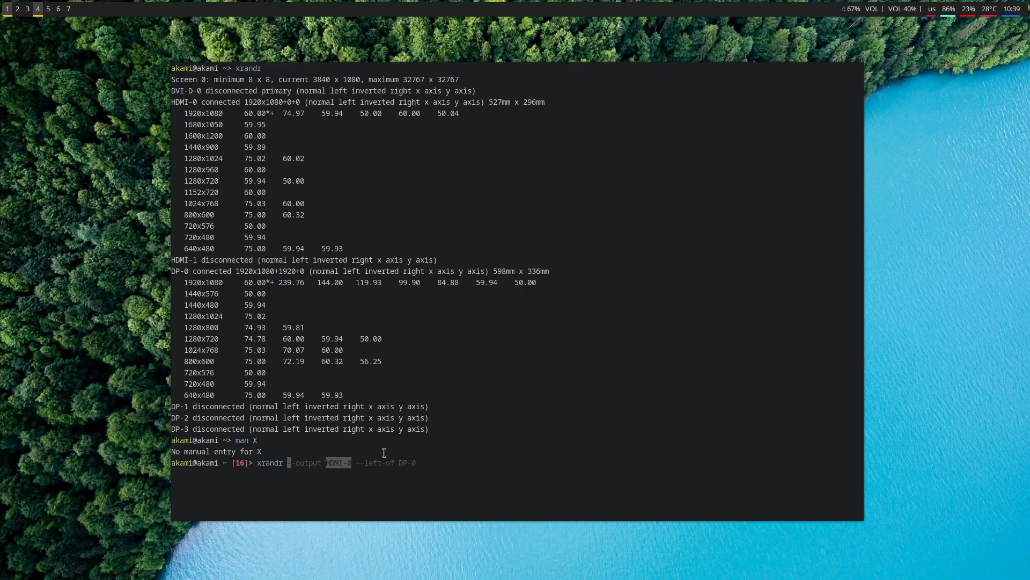
mouse_move(528, 438)
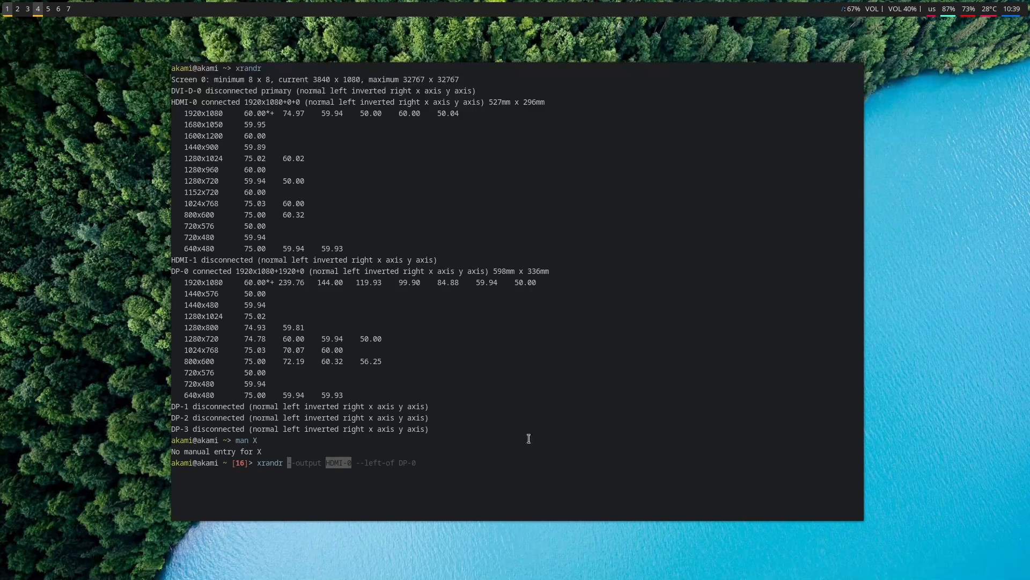
mouse_move(577, 399)
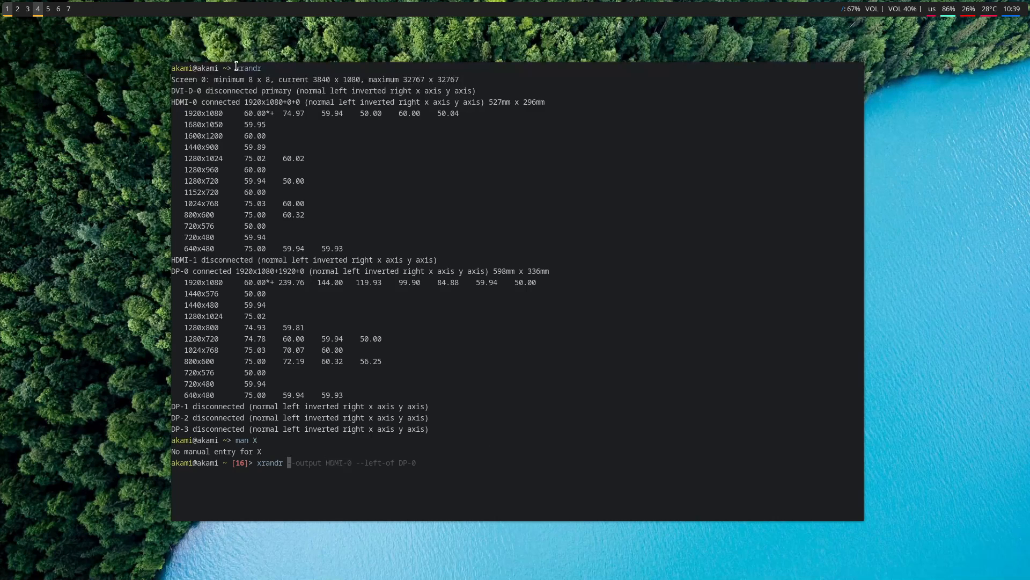
double_click(249, 68)
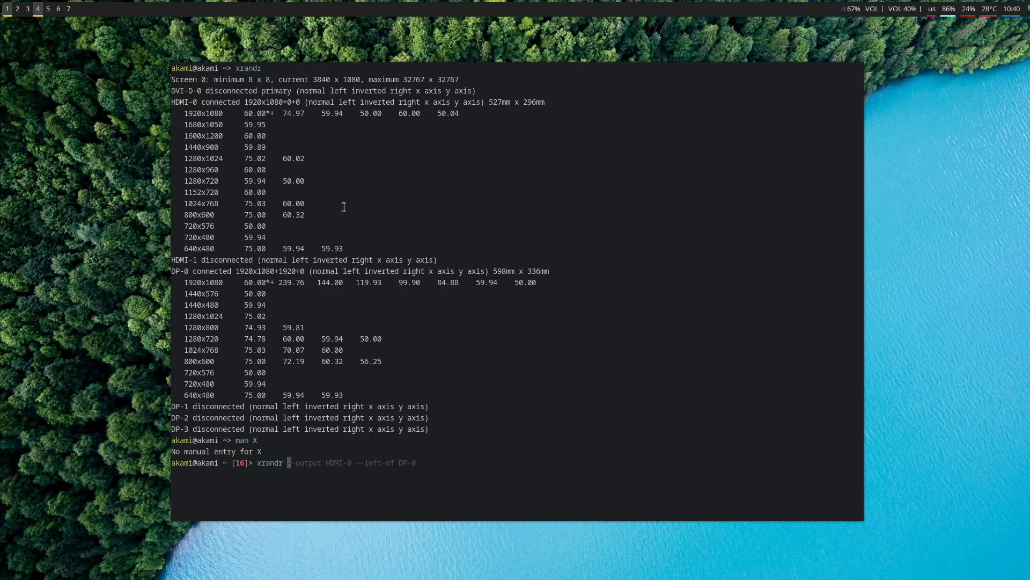
mouse_move(577, 317)
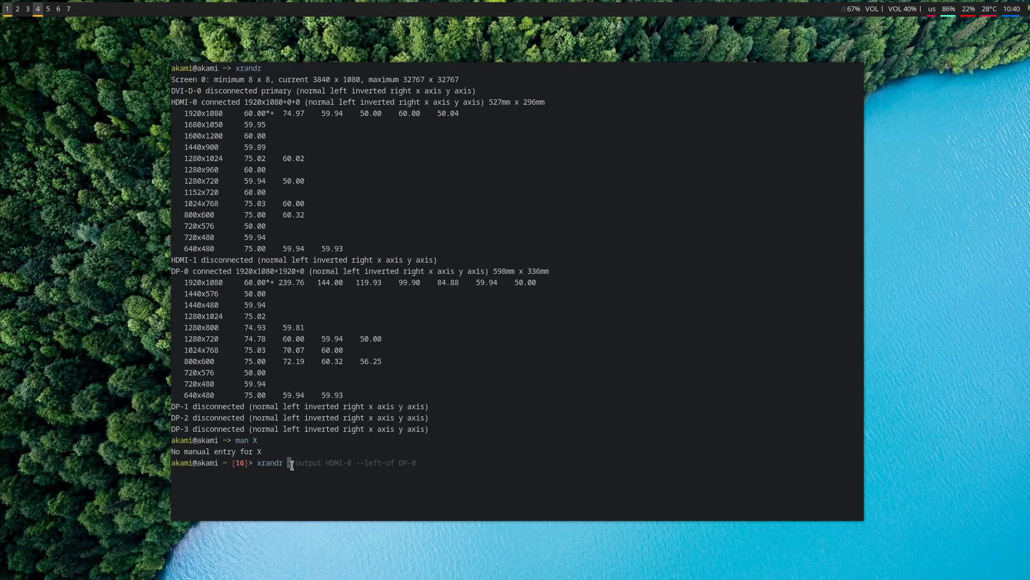
mouse_move(494, 449)
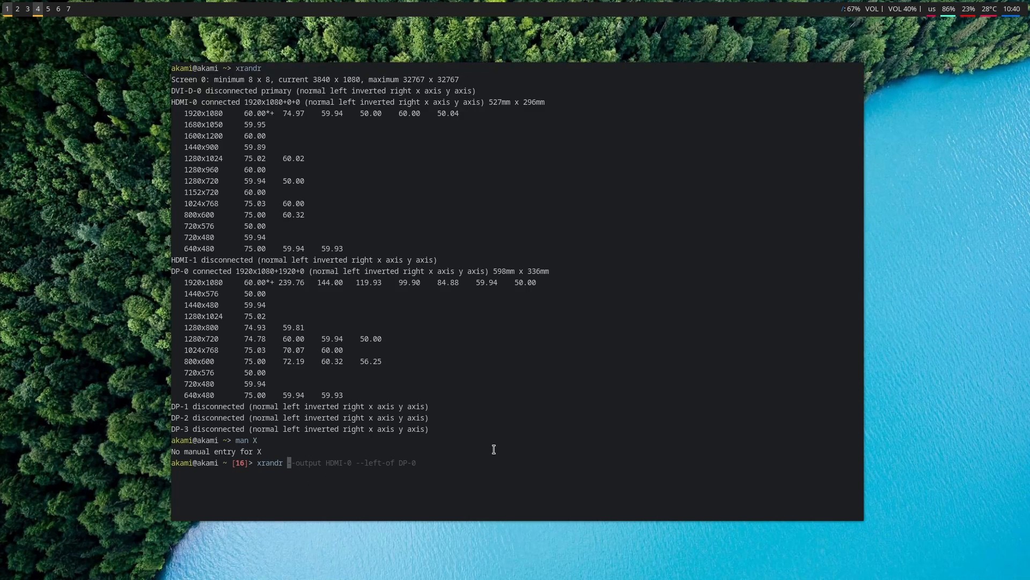
mouse_move(272, 455)
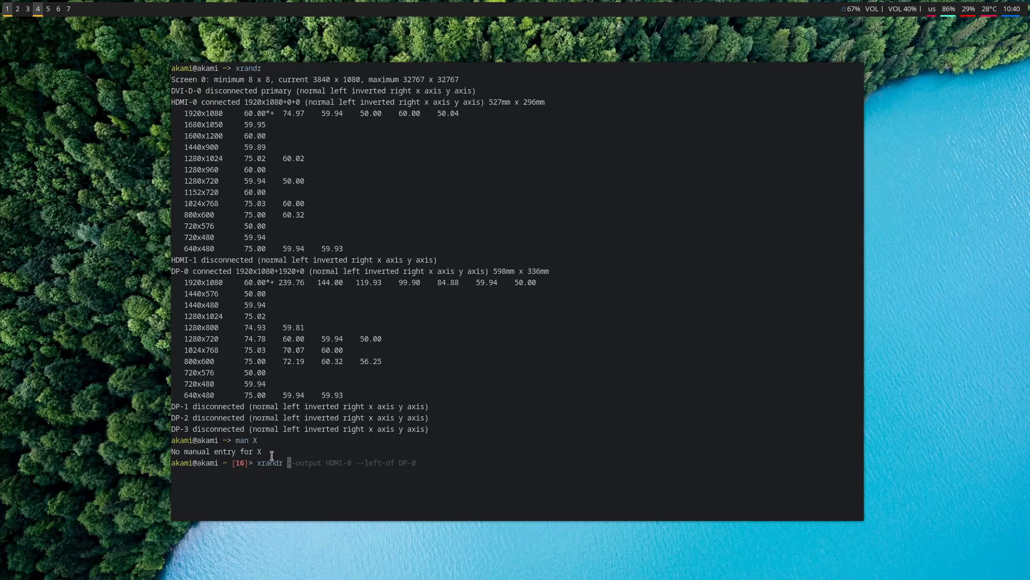
mouse_move(370, 462)
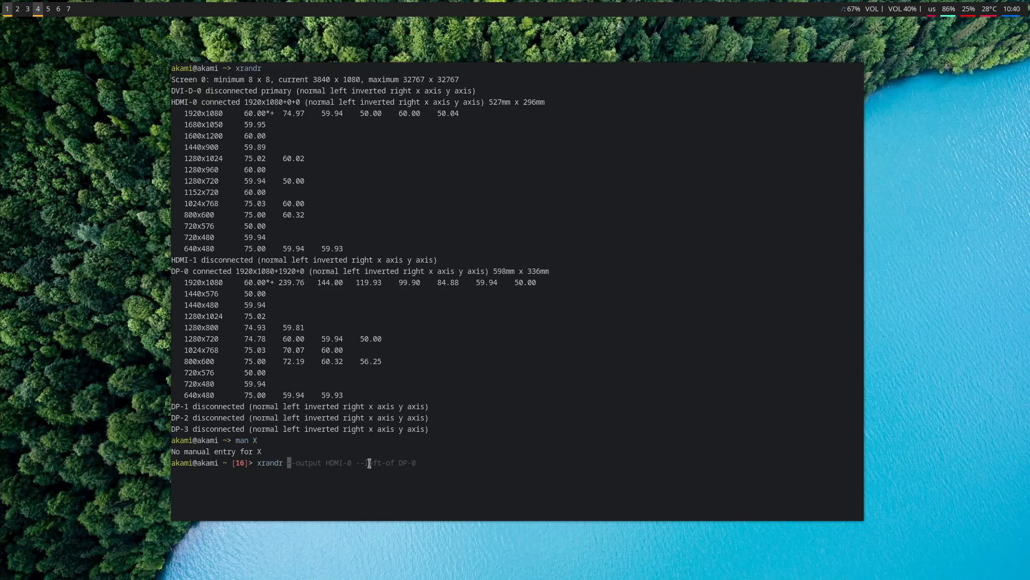
mouse_move(620, 393)
text( --output HDMI-0)
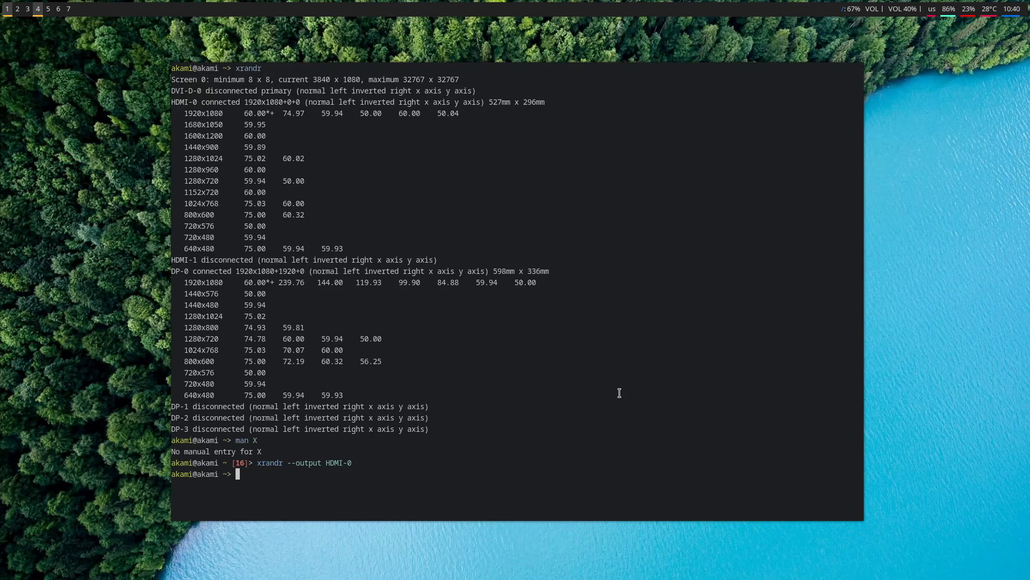
Redraft the xrandr line, toggling between --off and --on for HDMI-0, then clear the options
text(xrandr)
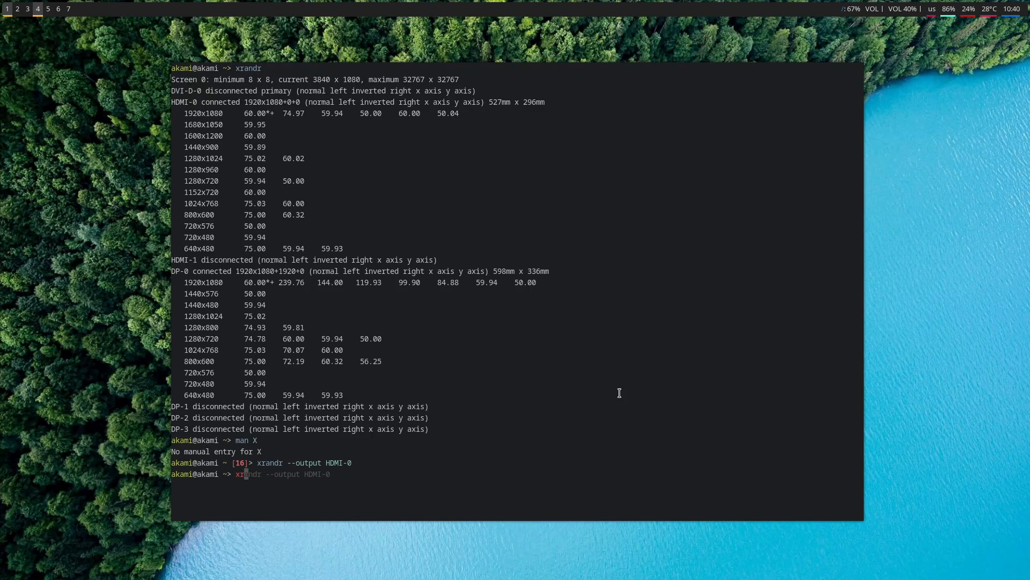
text(--left-of DP-0)
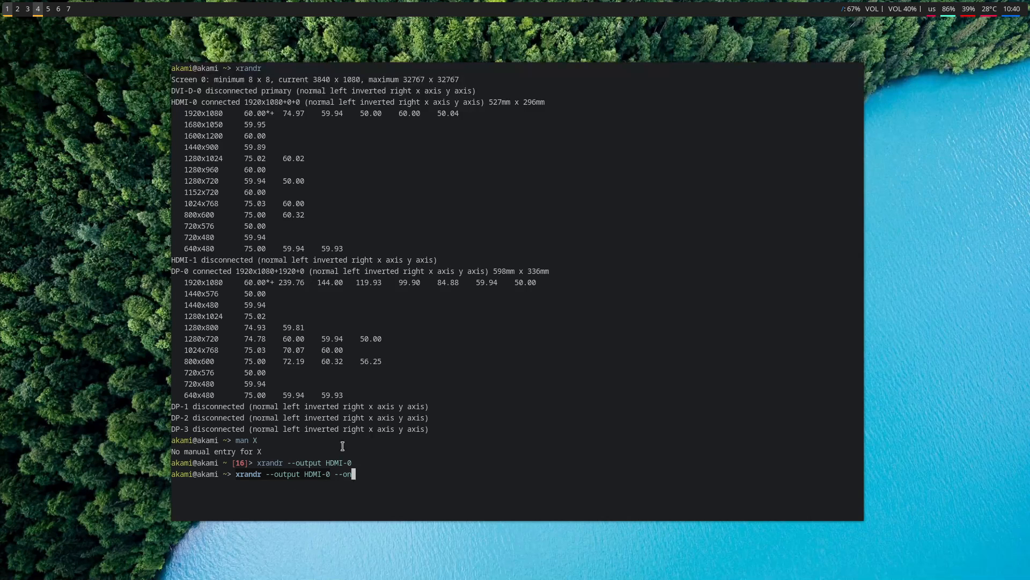
key(BackSpace)
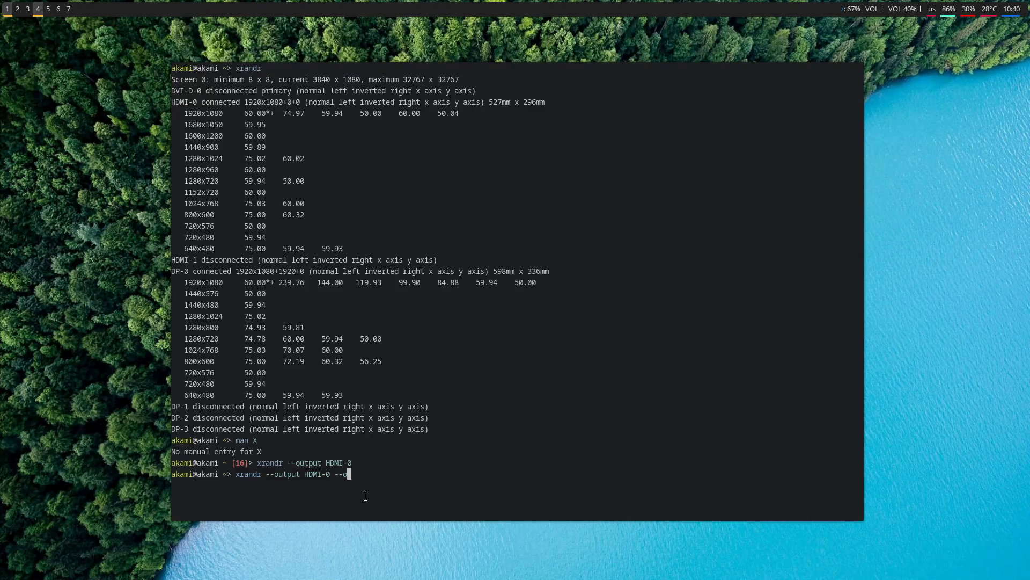
text(ff)
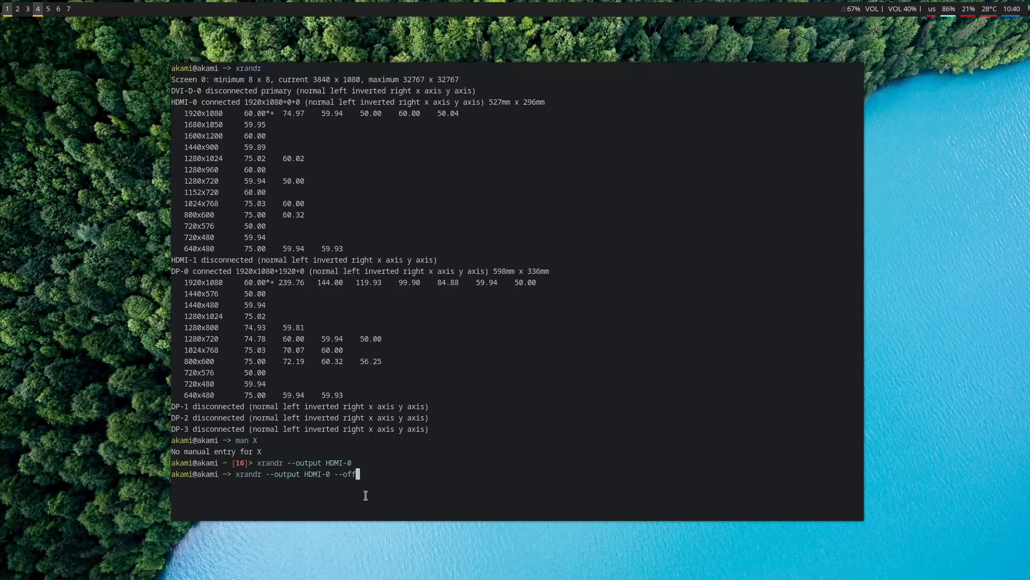
text(on)
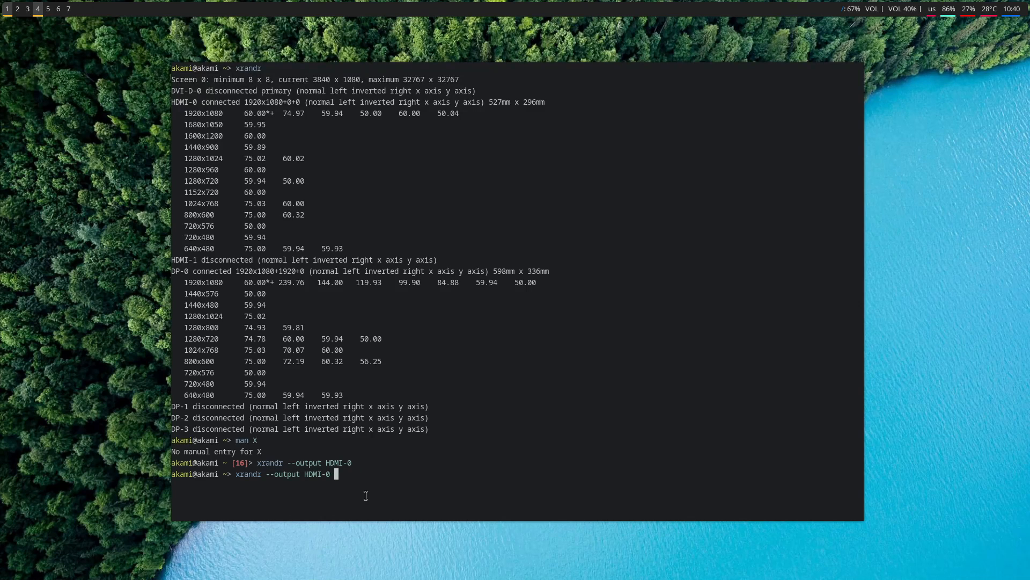
text(--left-of DP)
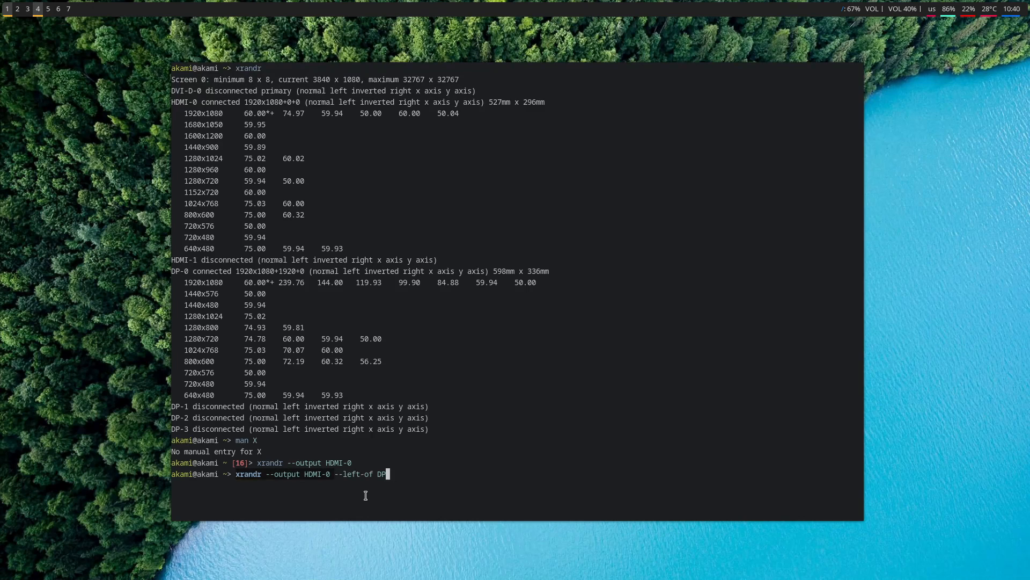
key(BackSpace)
text(xrandr --a)
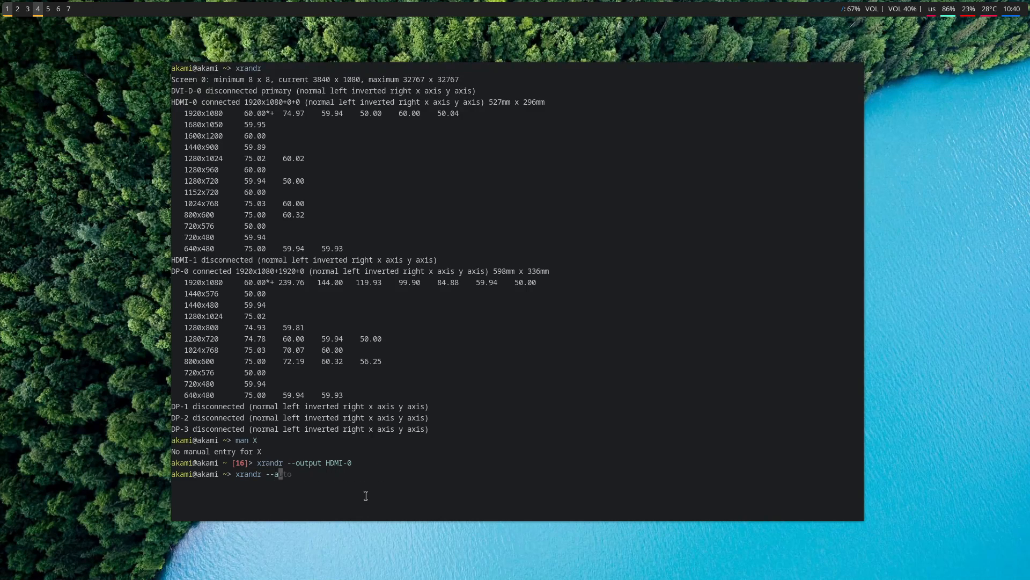
Try --auto, then leave xrandr --output HDMI-0 --on unrun at the prompt
text(uto)
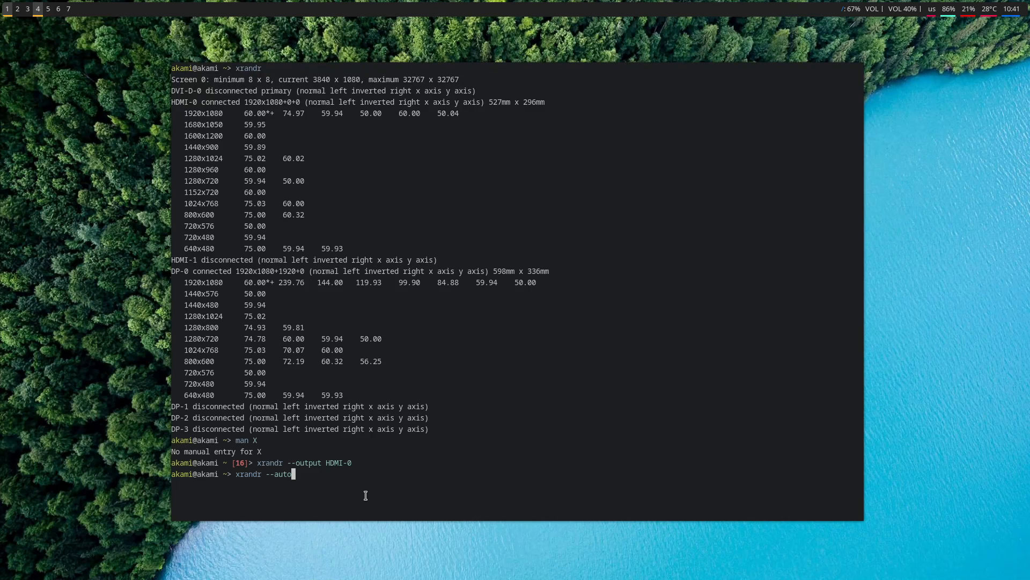
mouse_move(298, 476)
text(x)
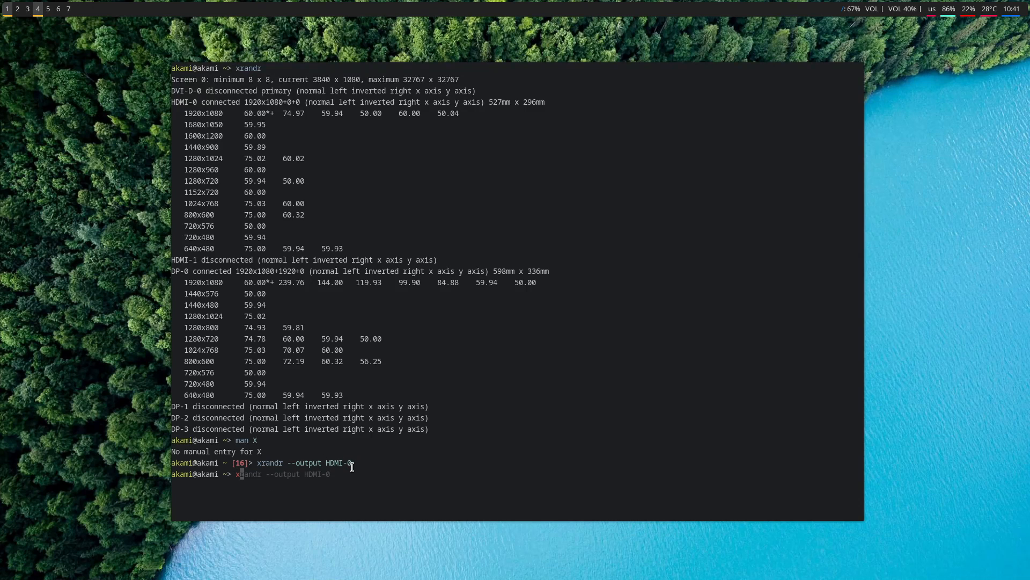
text(--on)
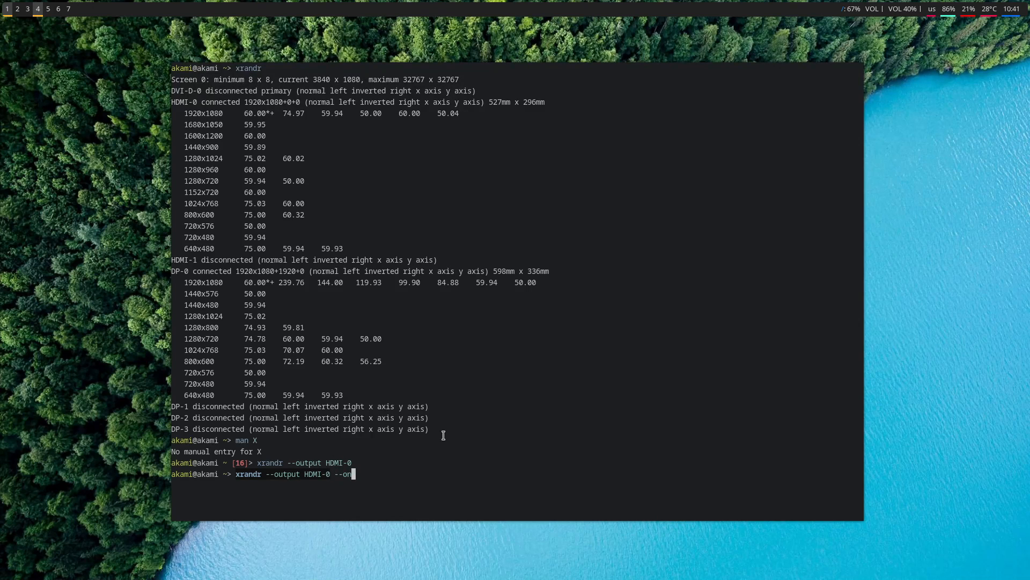
Show the tldr xrandr summary and select part of an example command
text(--left-of DP-)
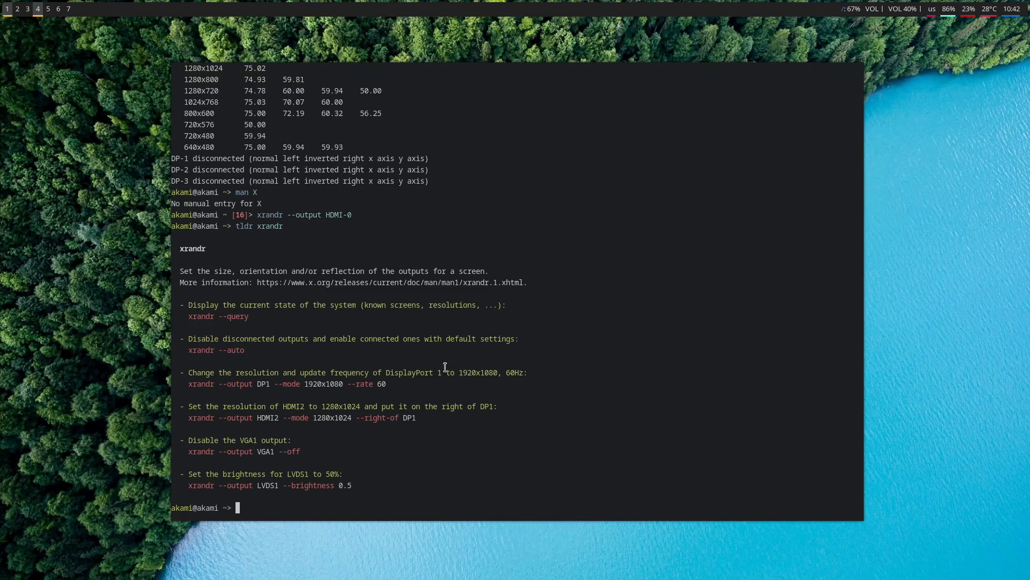
double_click(245, 226)
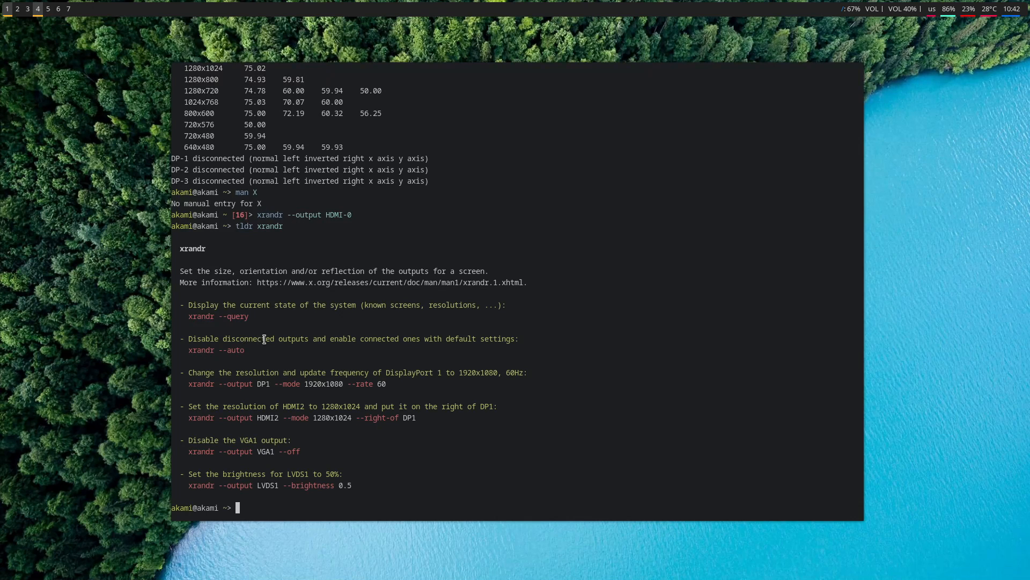
mouse_move(210, 350)
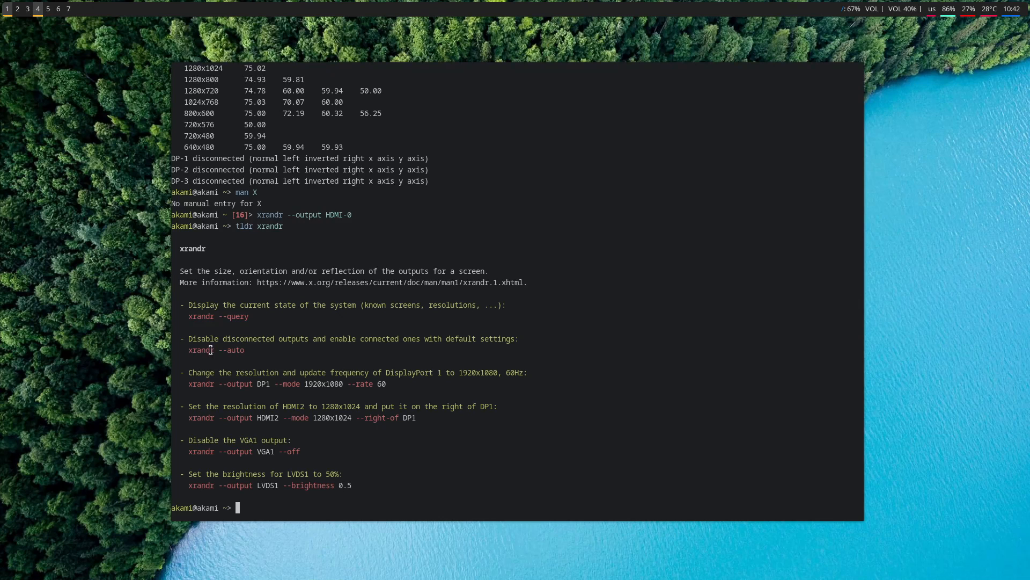
mouse_move(226, 340)
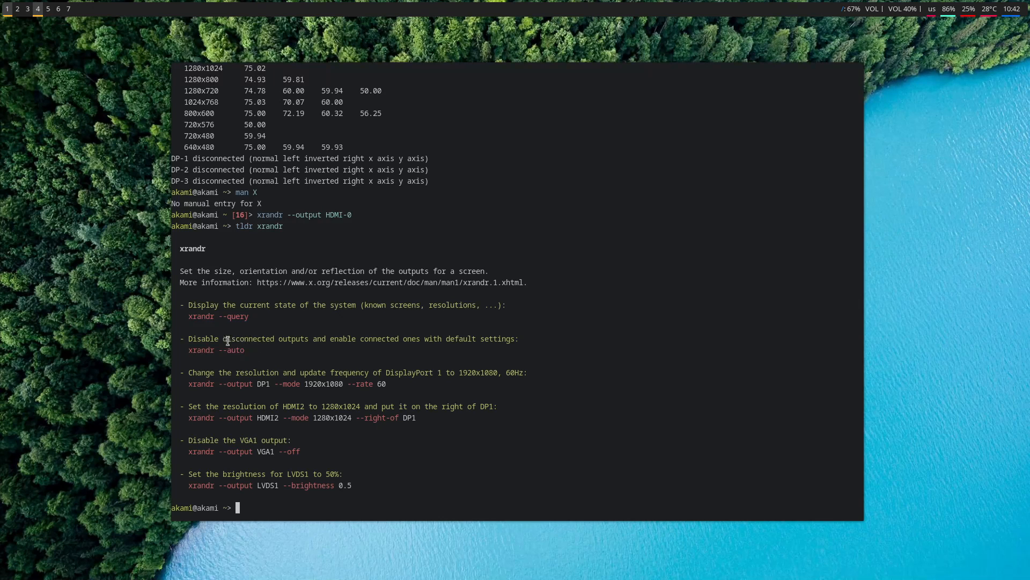
drag(223, 338, 370, 338)
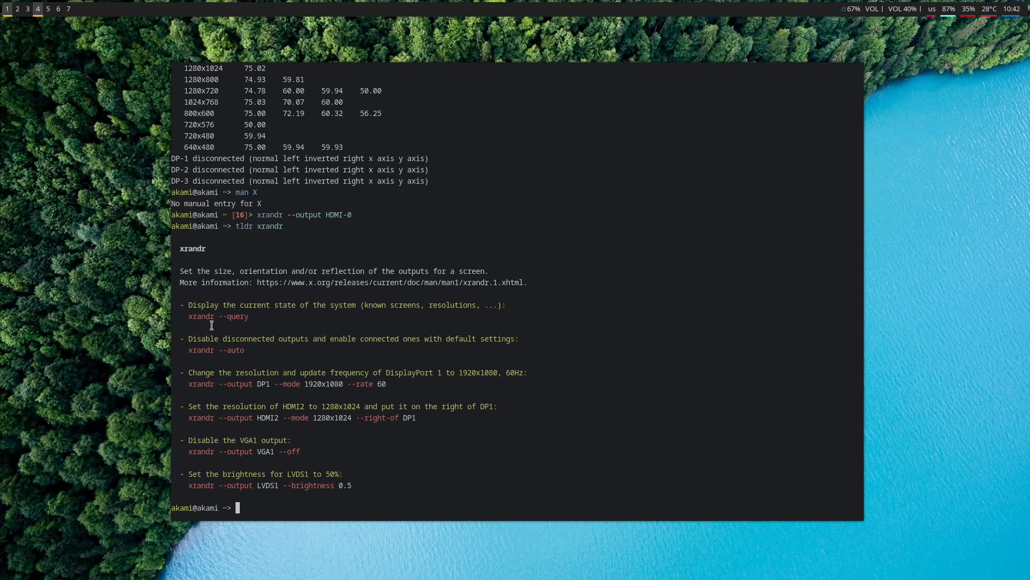
mouse_move(258, 215)
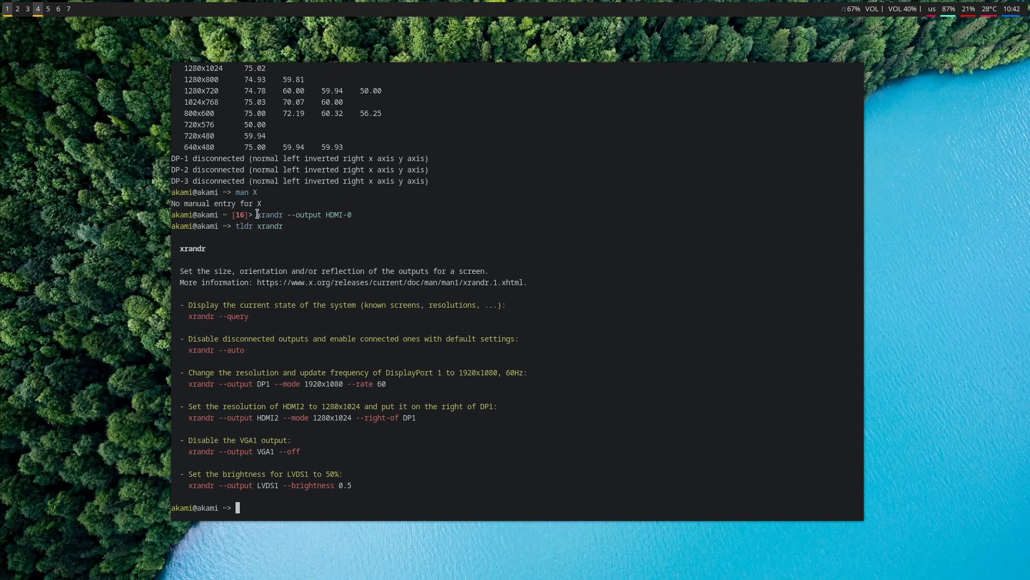
mouse_move(263, 346)
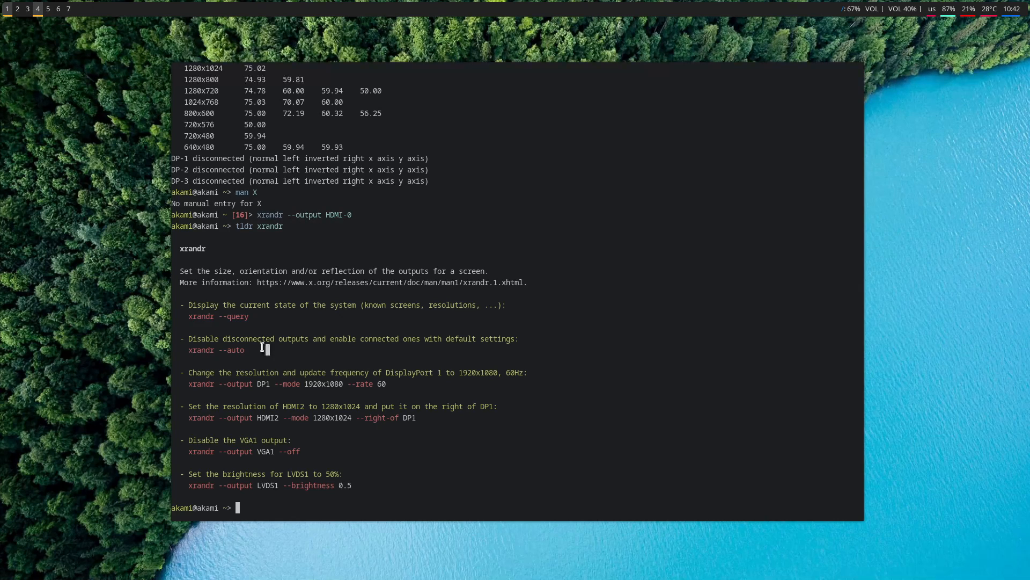
mouse_move(287, 344)
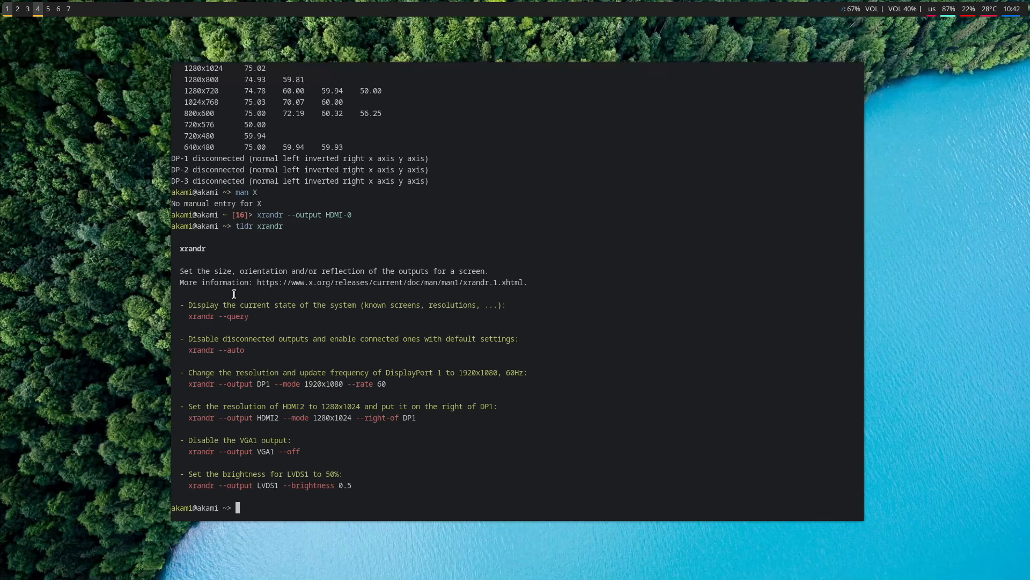
mouse_move(242, 476)
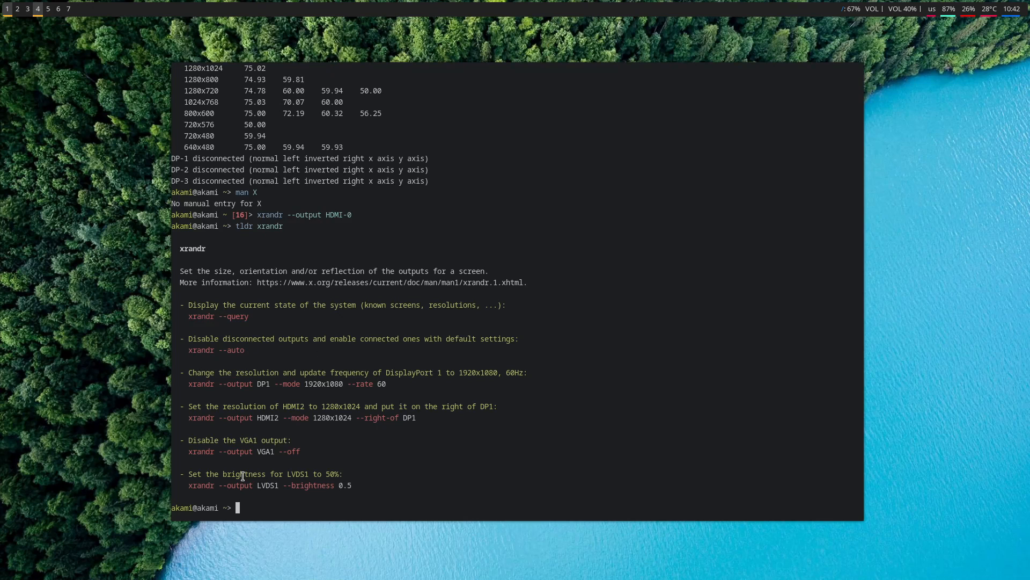
mouse_move(215, 307)
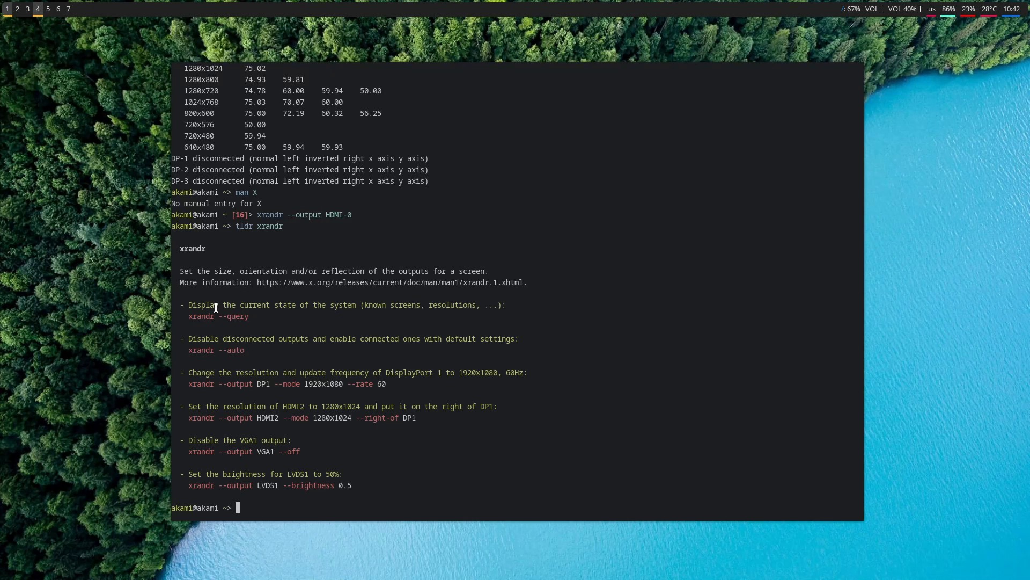
mouse_move(235, 320)
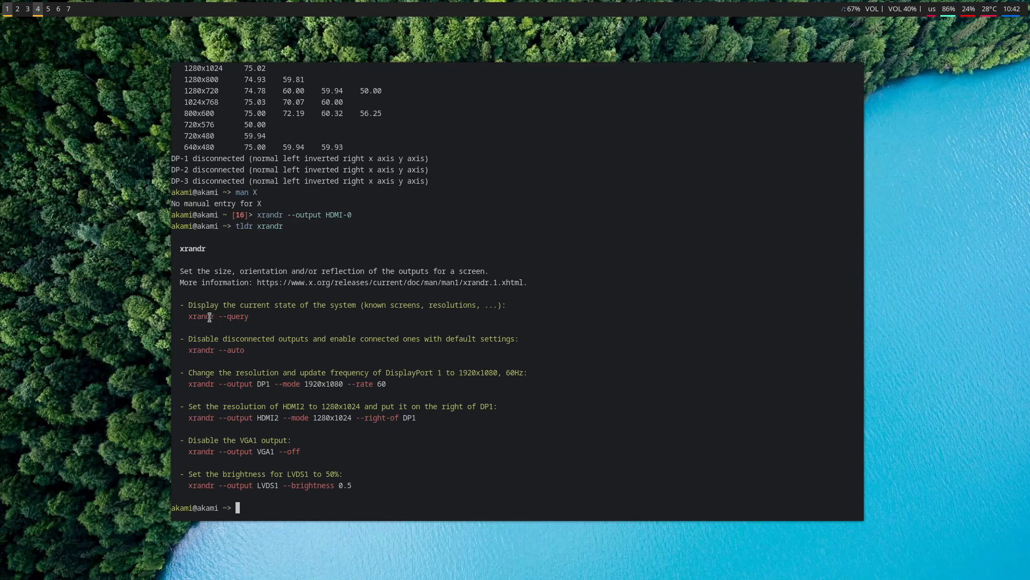
mouse_move(299, 315)
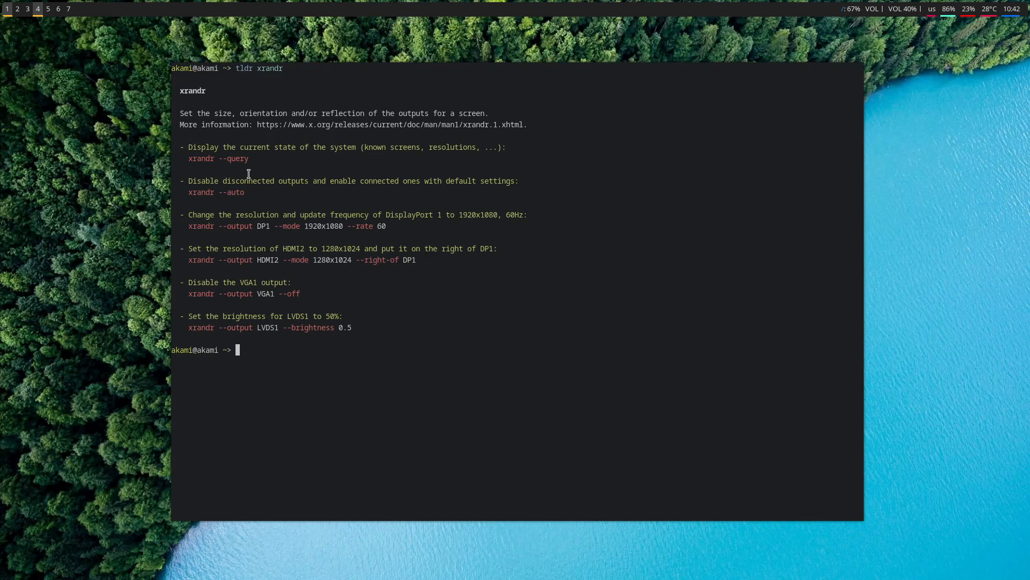
mouse_move(249, 221)
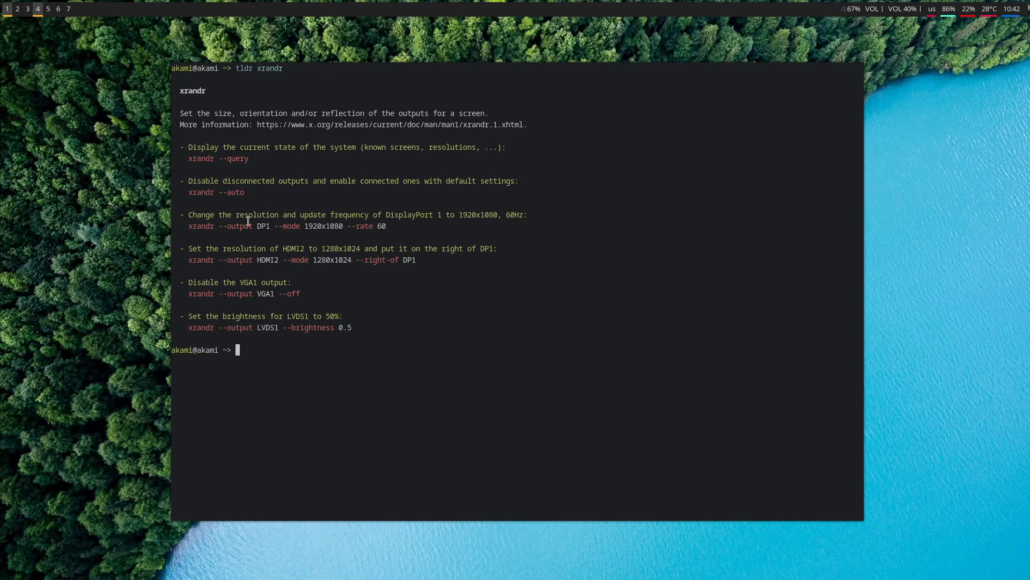
Highlight the DP1 --mode 1920x1080 example in the tldr page, then deselect it
double_click(320, 226)
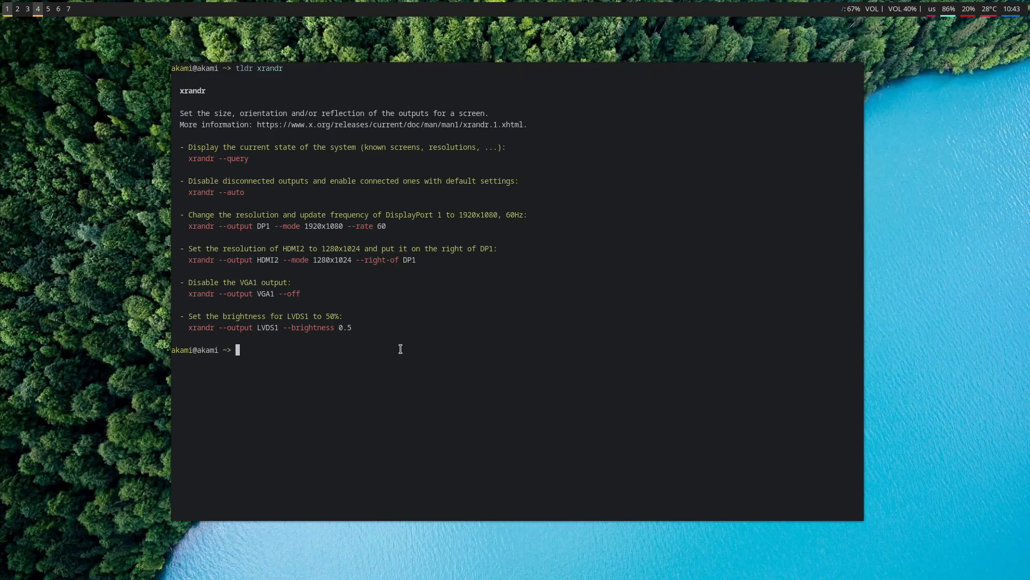
mouse_move(318, 197)
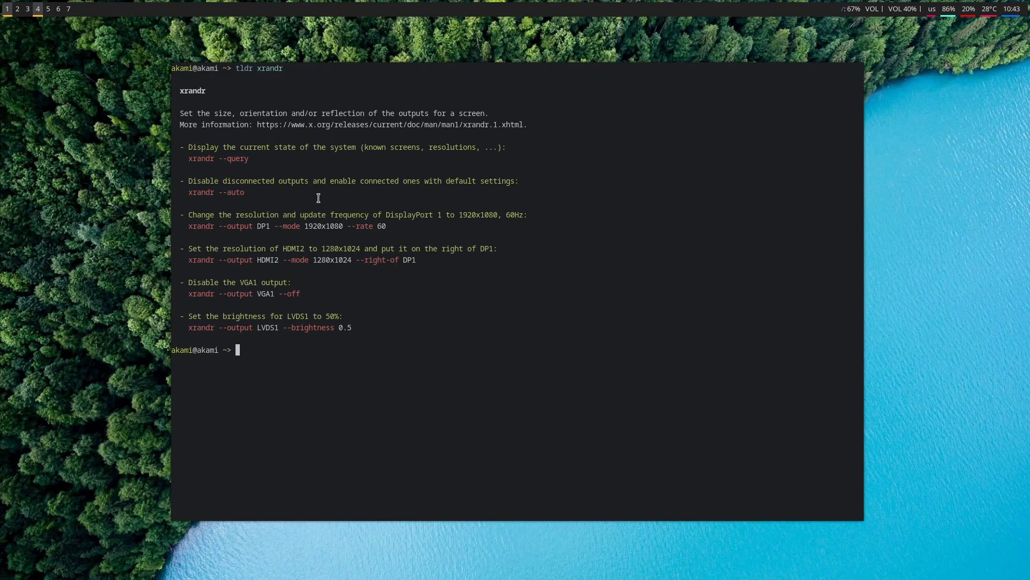
double_click(324, 225)
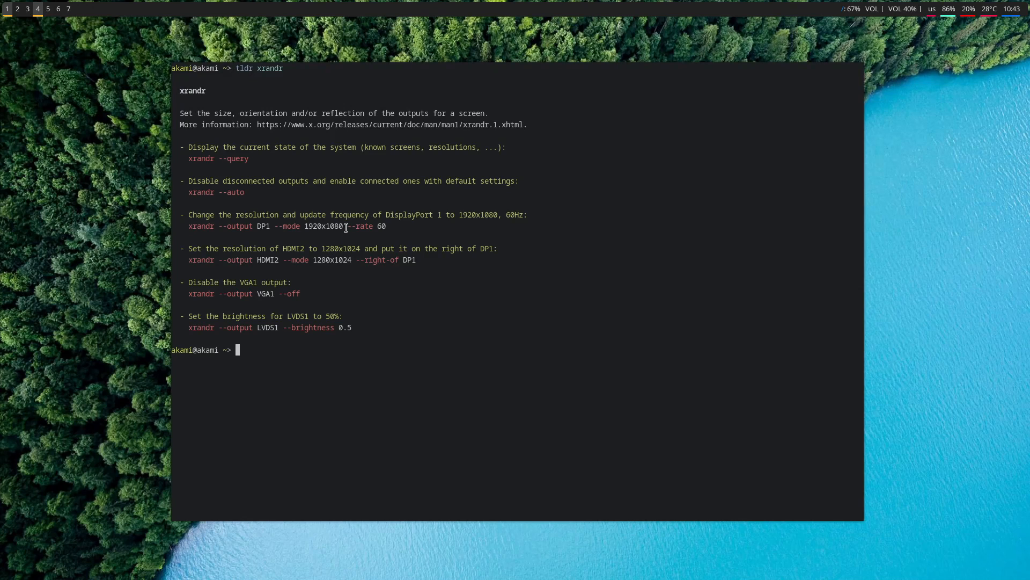
drag(259, 225, 344, 225)
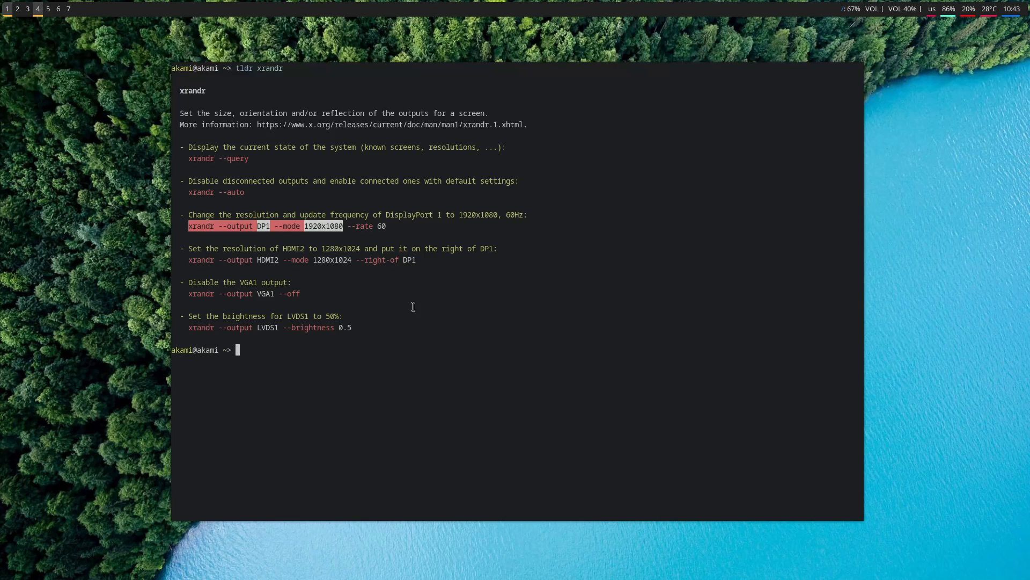
mouse_move(293, 213)
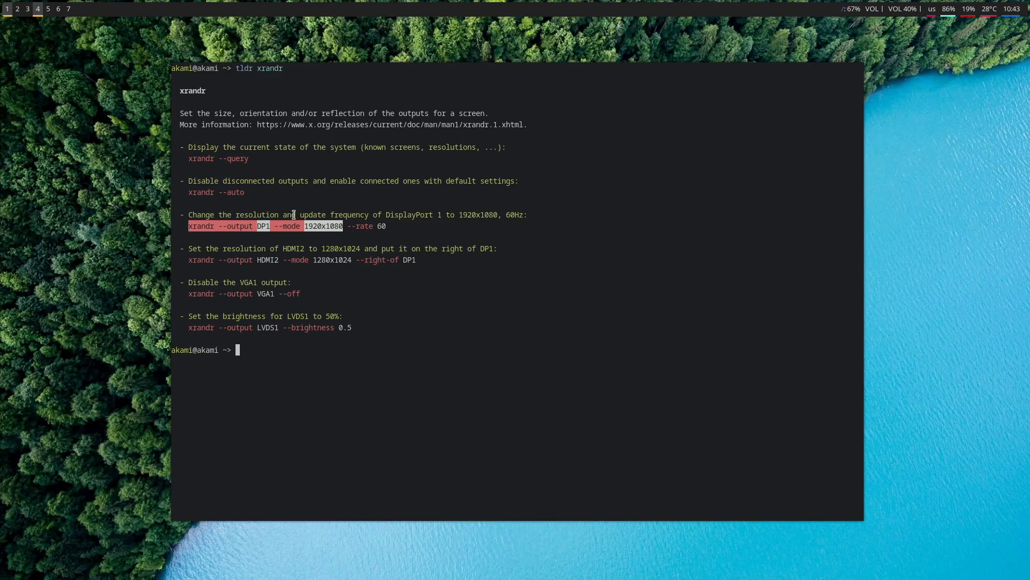
click(187, 226)
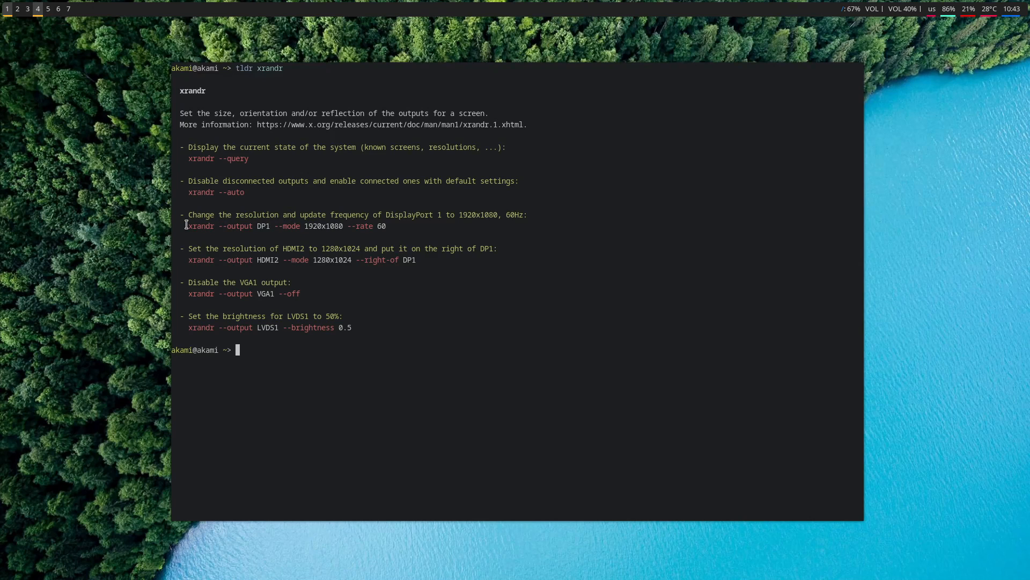
mouse_move(387, 296)
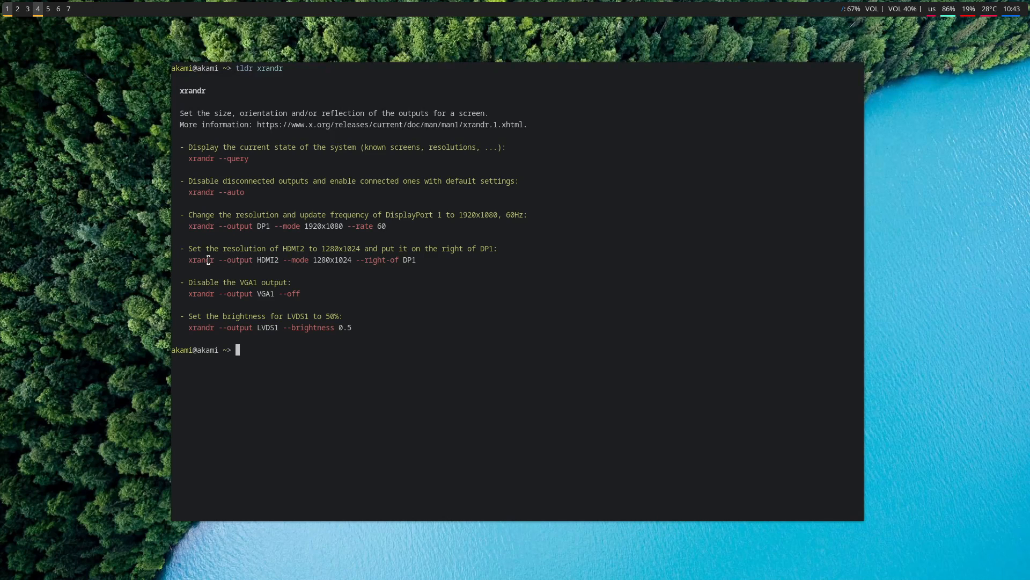
mouse_move(346, 225)
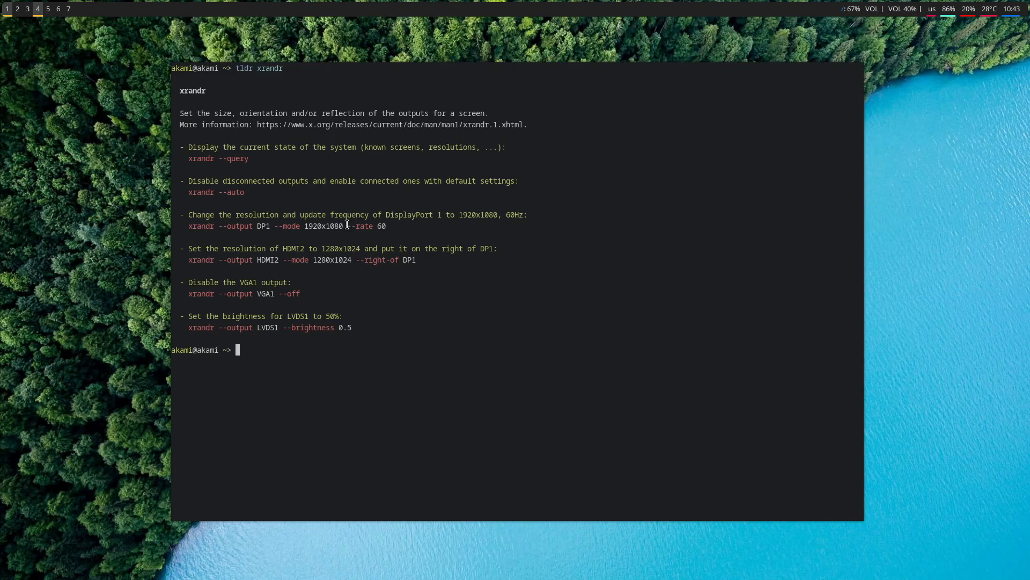
mouse_move(359, 259)
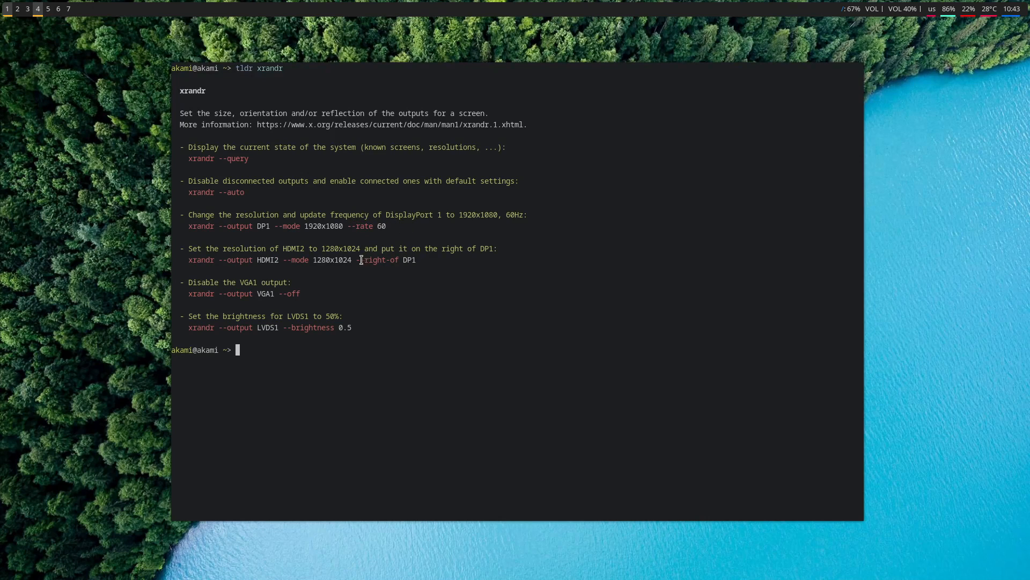
Point out the --right-of HDMI2 and brightness examples, then begin a clear command
double_click(379, 260)
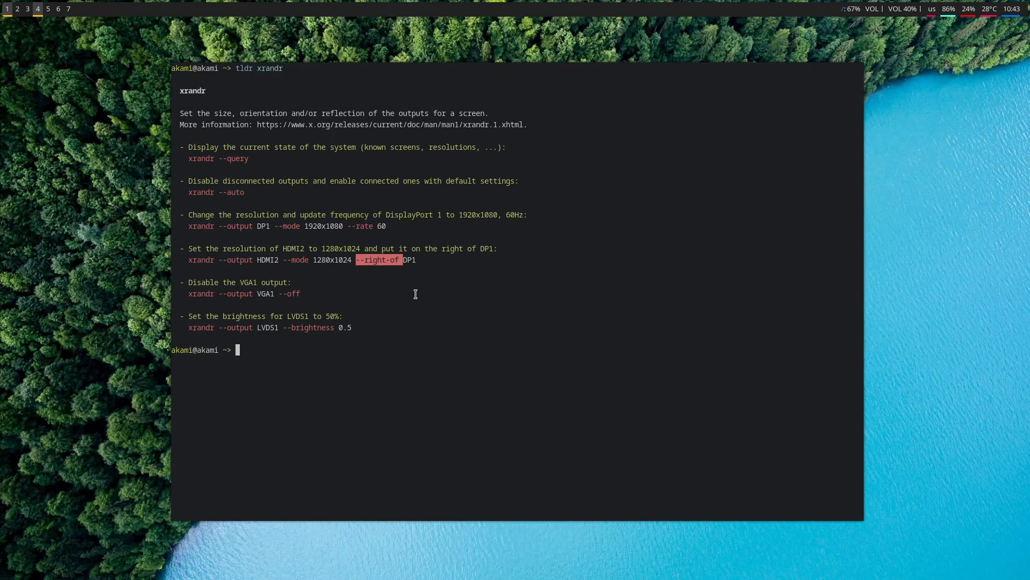
mouse_move(336, 262)
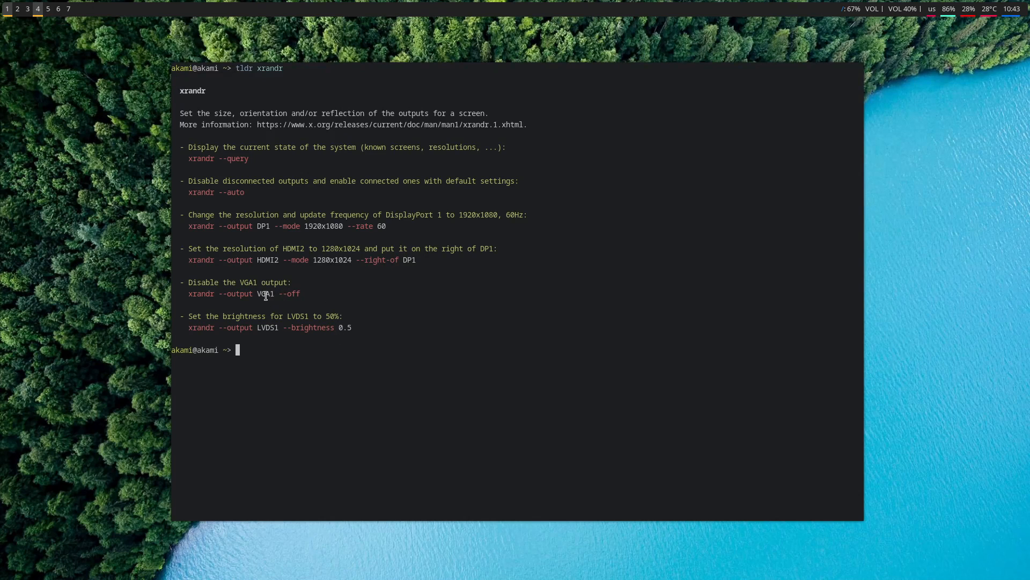
double_click(266, 293)
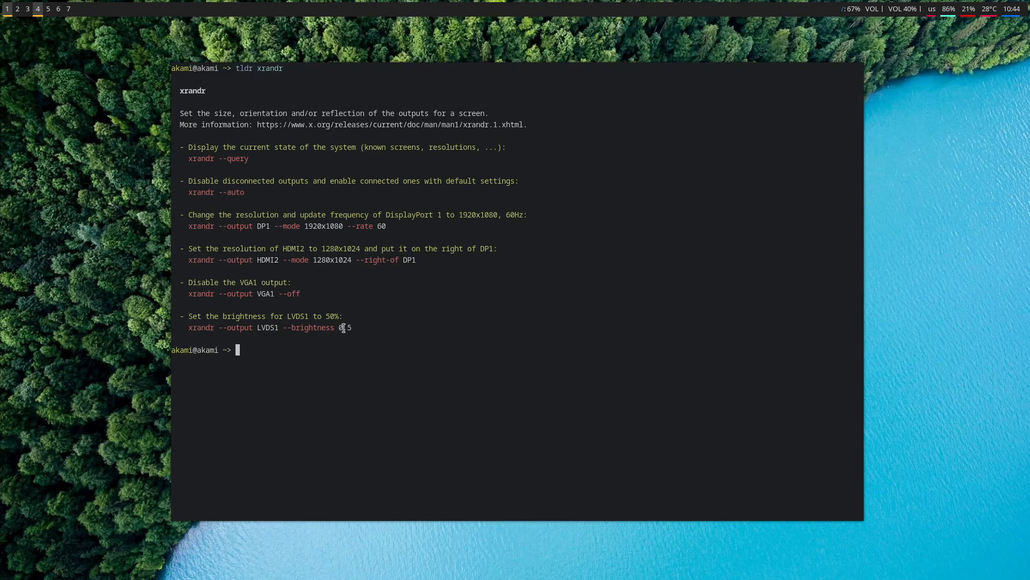
mouse_move(194, 329)
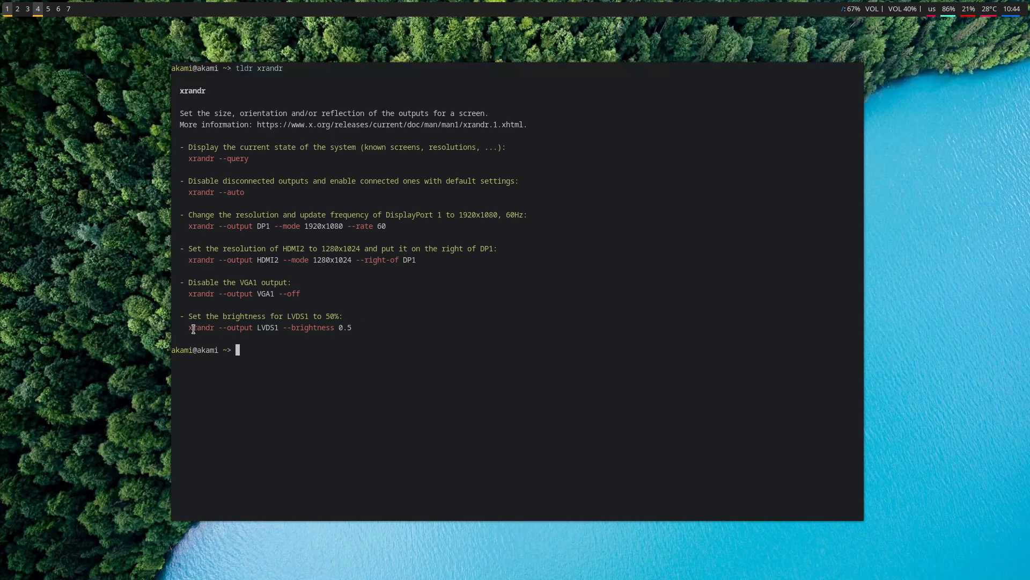
mouse_move(385, 327)
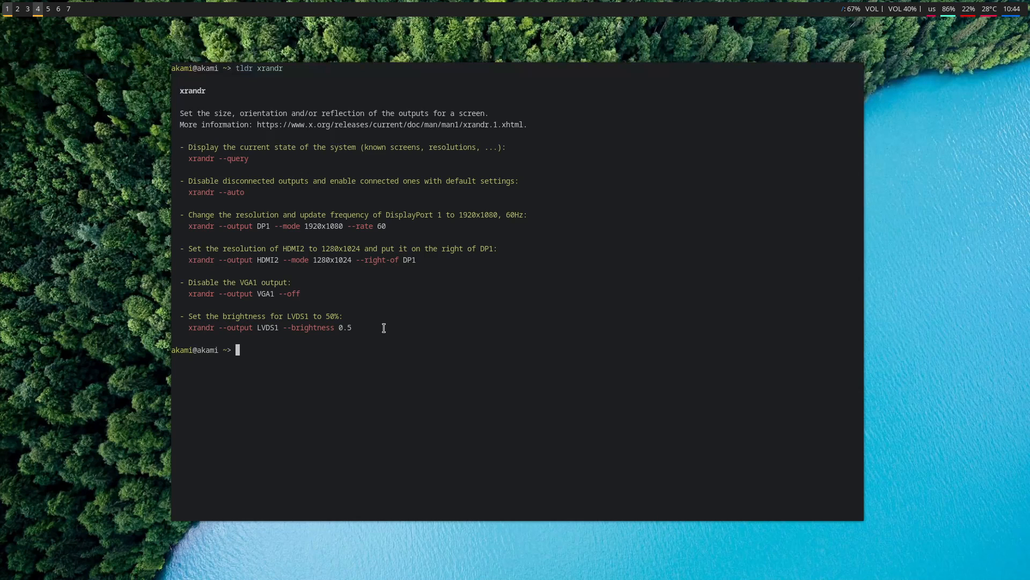
mouse_move(290, 328)
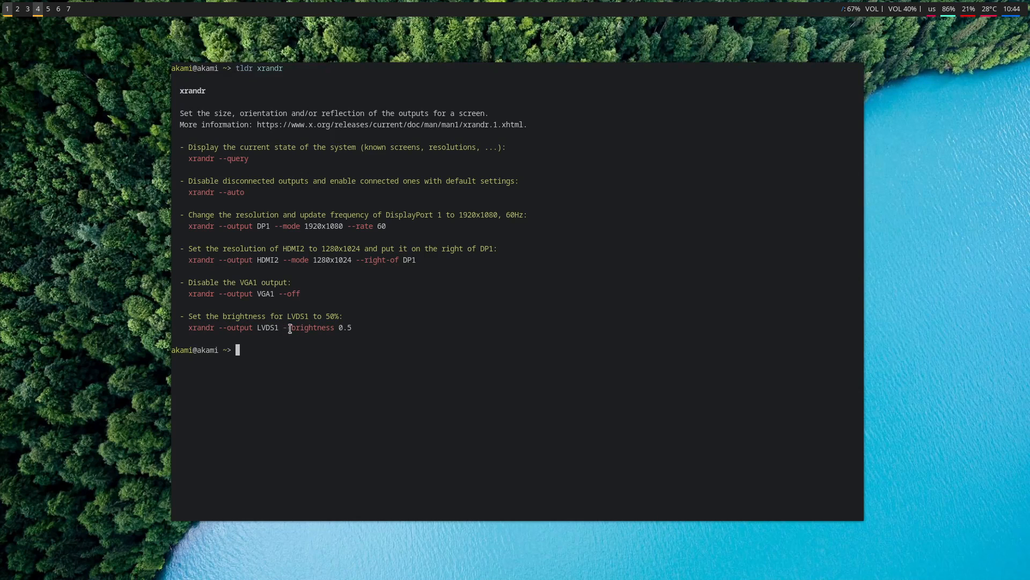
mouse_move(202, 327)
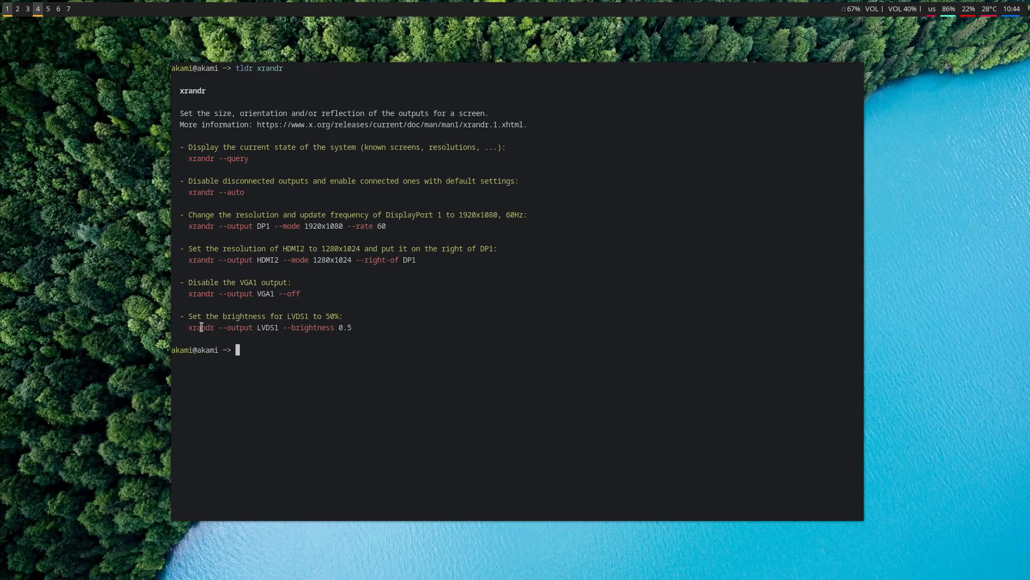
mouse_move(508, 477)
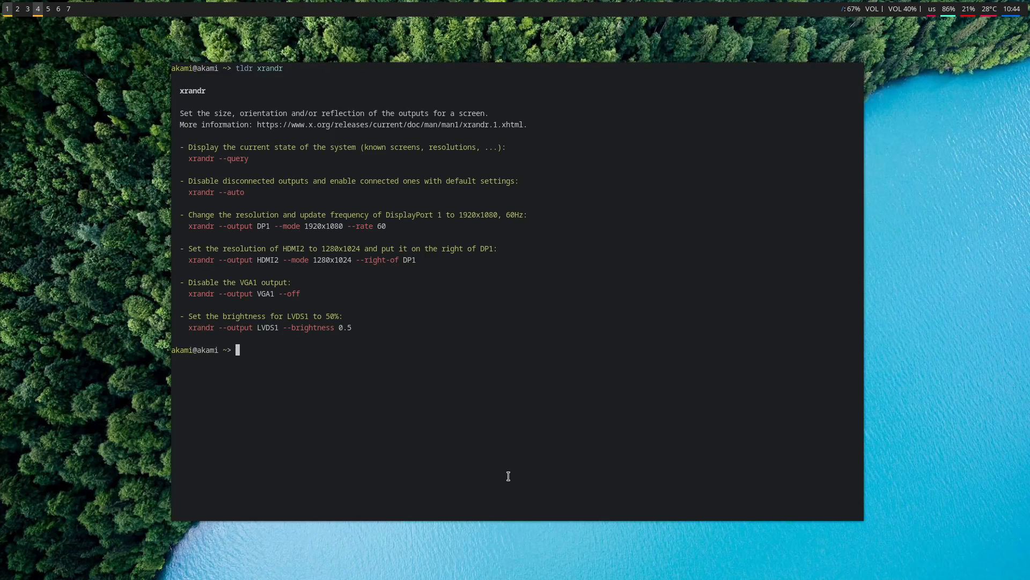
text(clear)
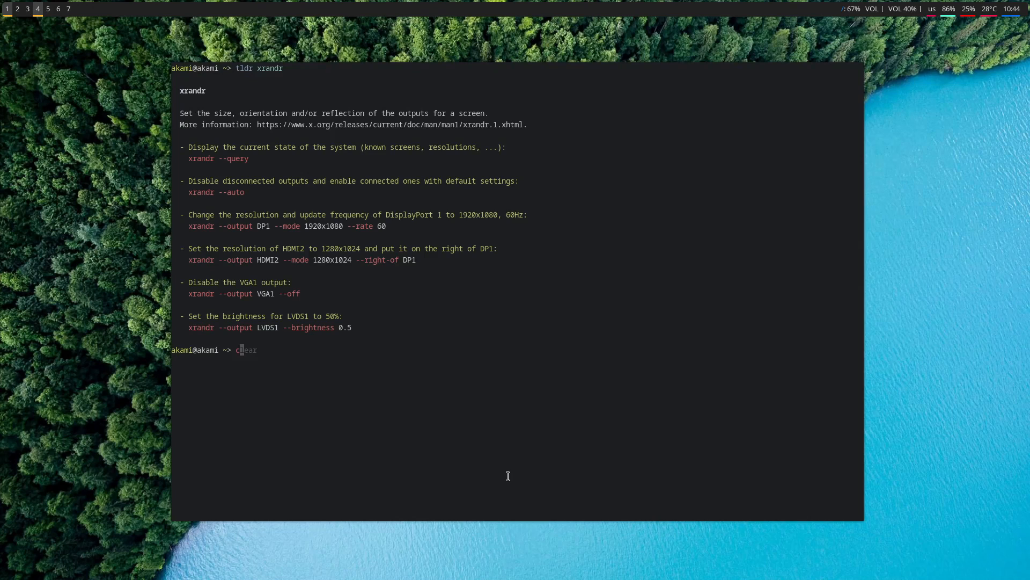
Clear the screen, filter shell history for past xrandr commands, and clear again
key(Return)
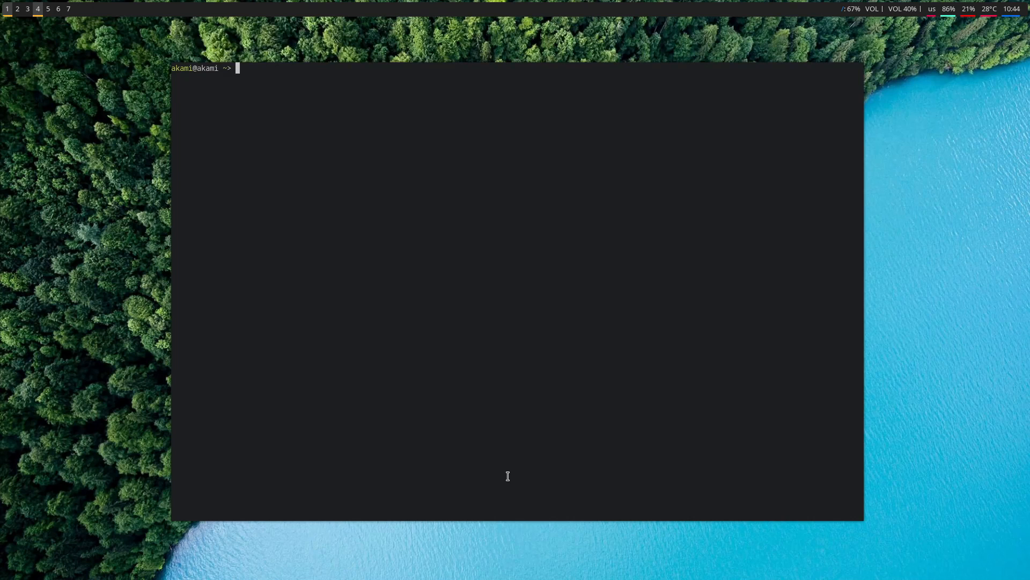
text(history | grep xrandr)
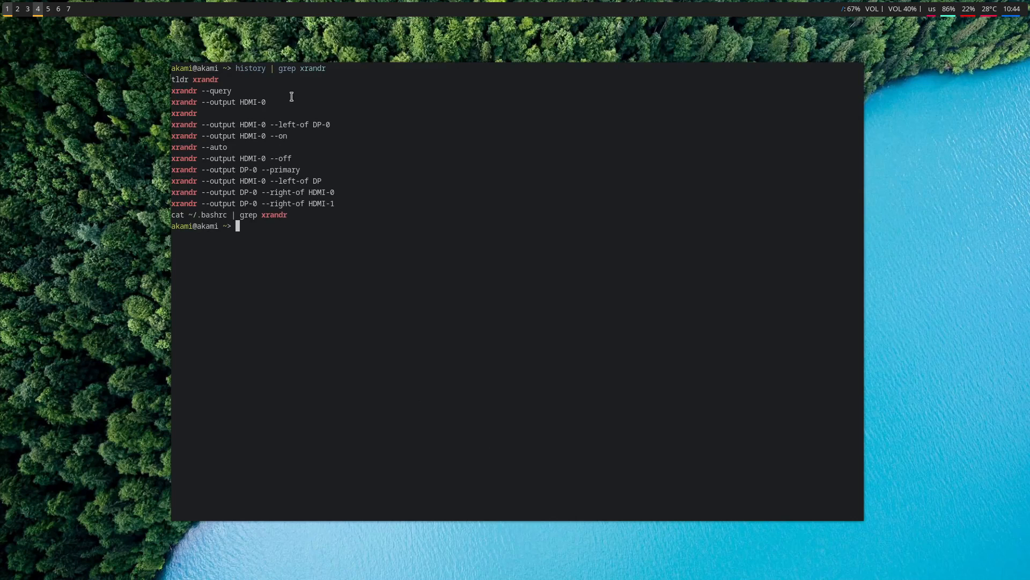
mouse_move(407, 277)
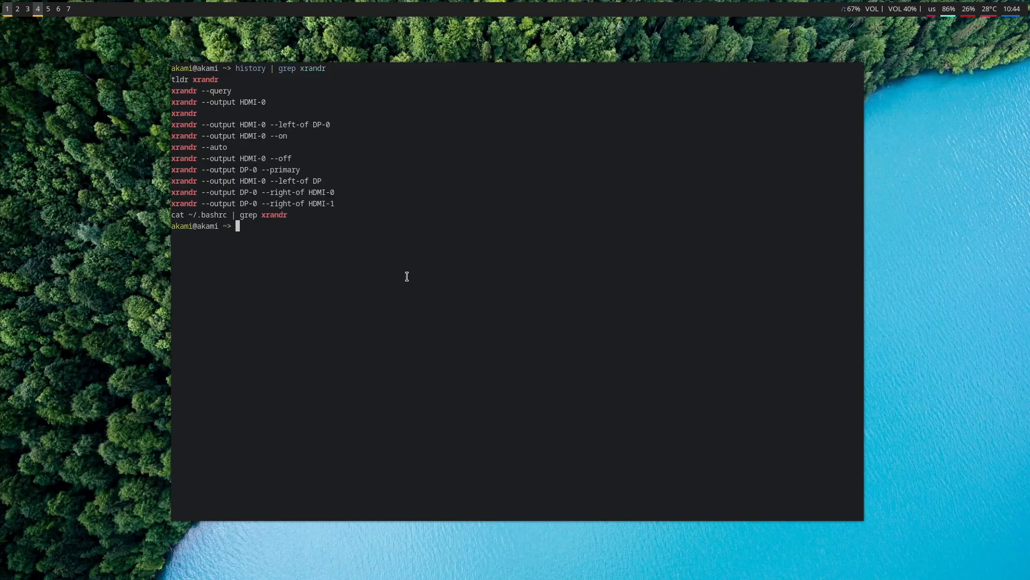
text(clear)
text(man xrandr)
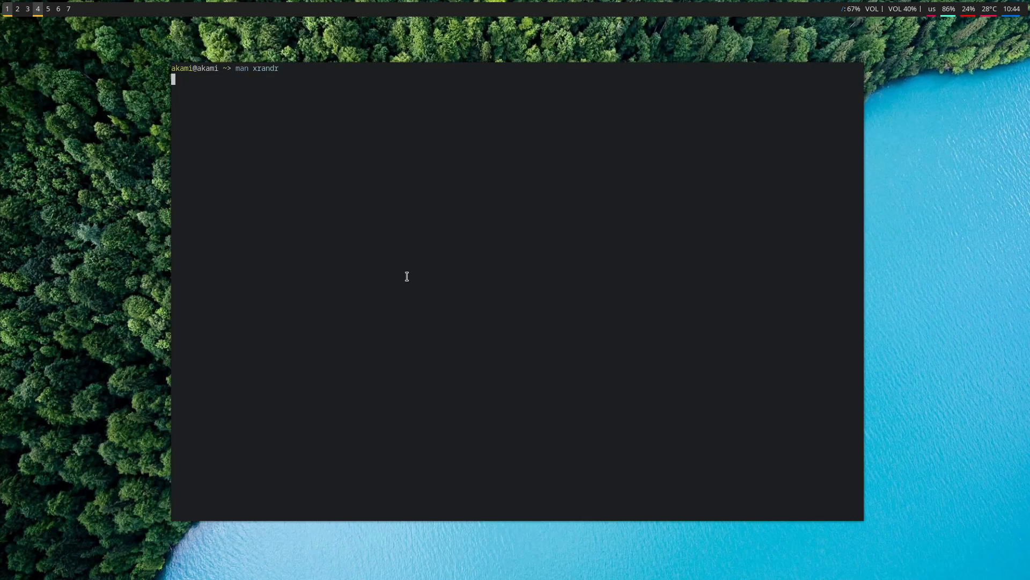
Read the xrandr manual down through its examples and authors, then quit with q
key(Return)
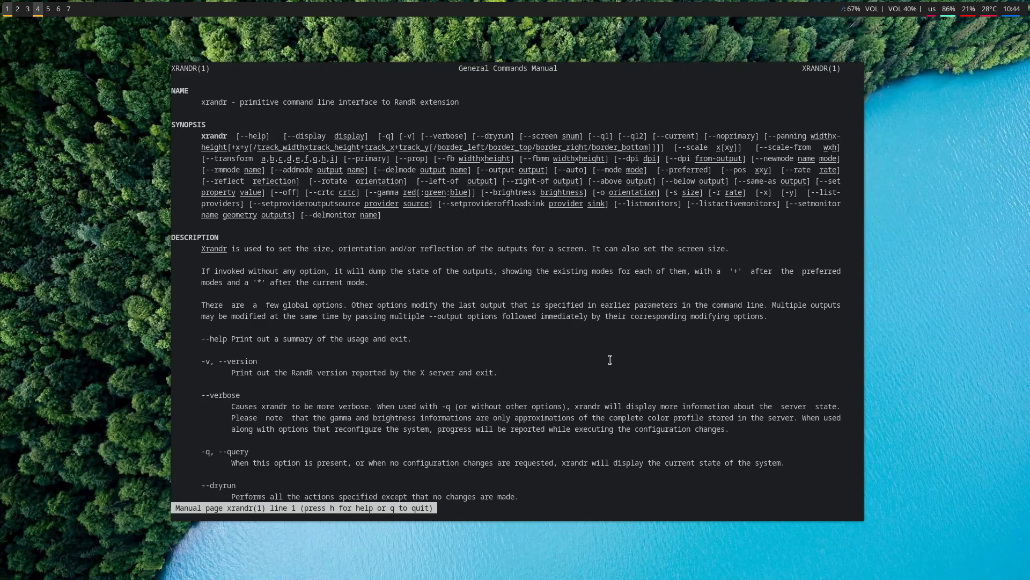
mouse_move(553, 348)
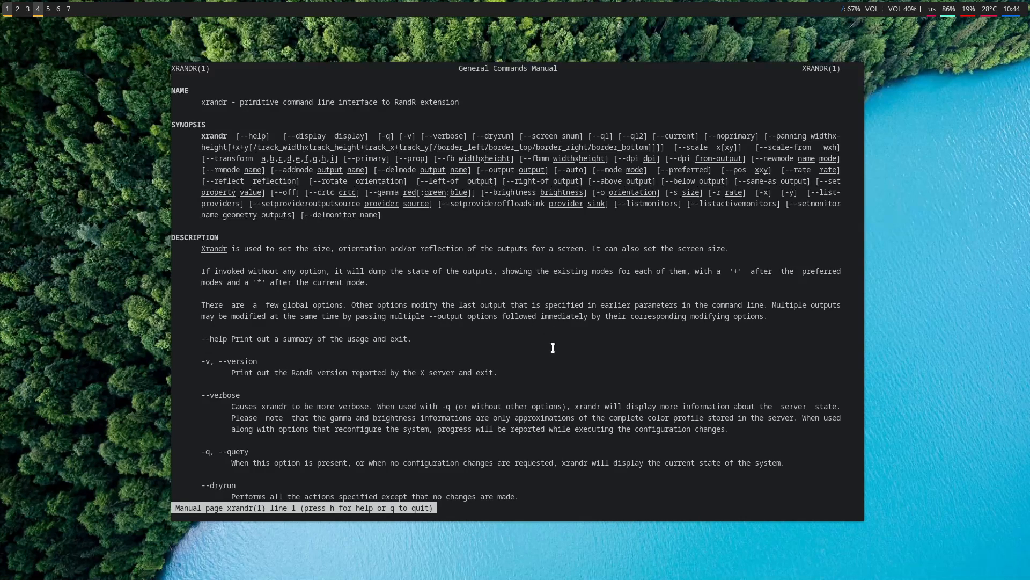
scroll(down, 3)
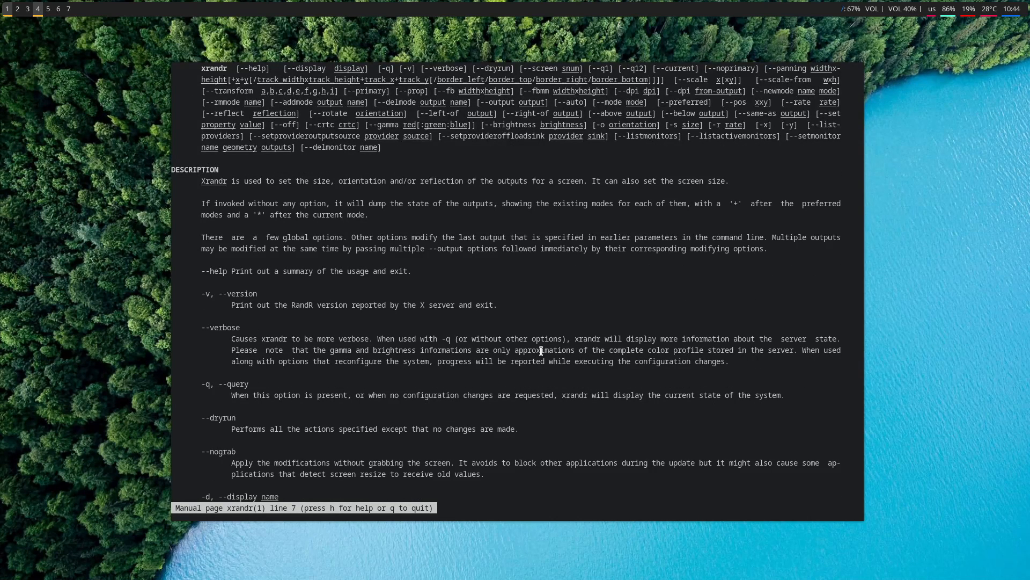
scroll(down, 3)
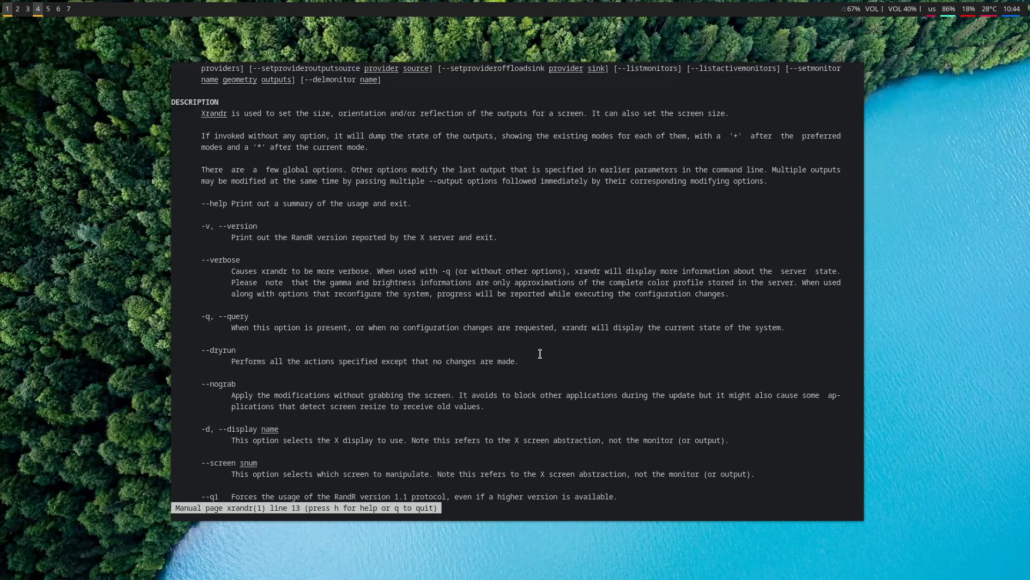
mouse_move(283, 374)
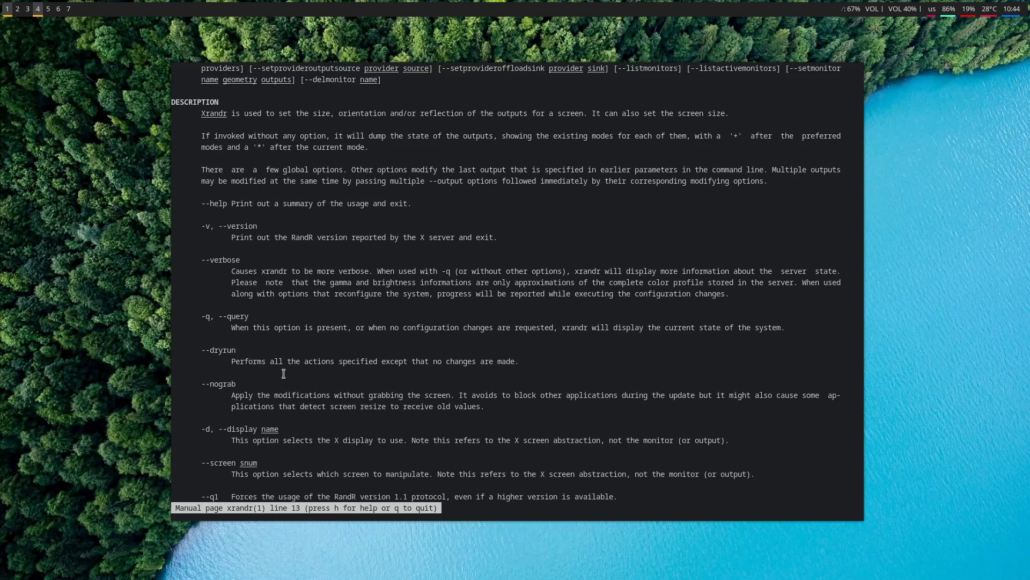
scroll(down, 3)
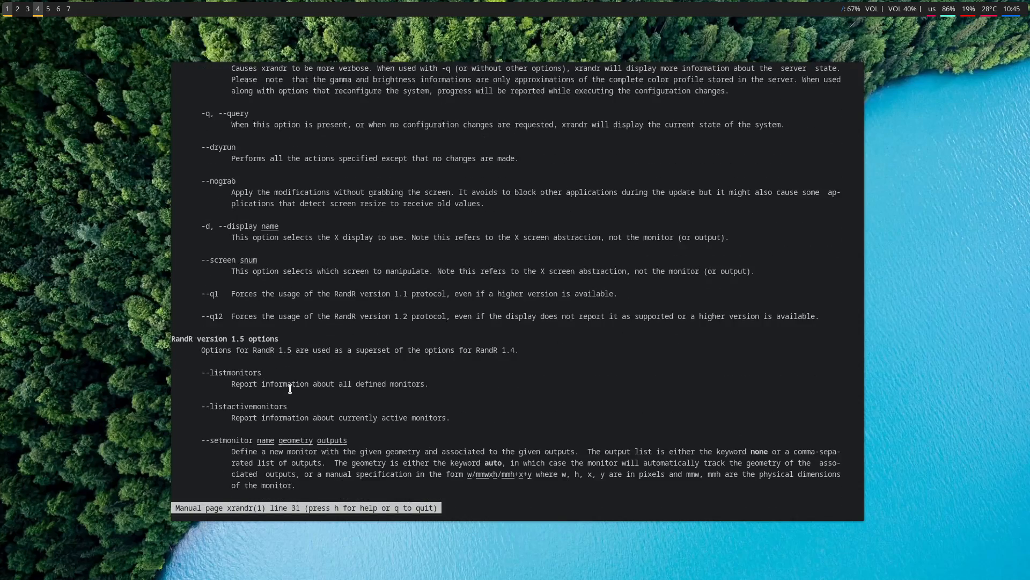
scroll(down, 3)
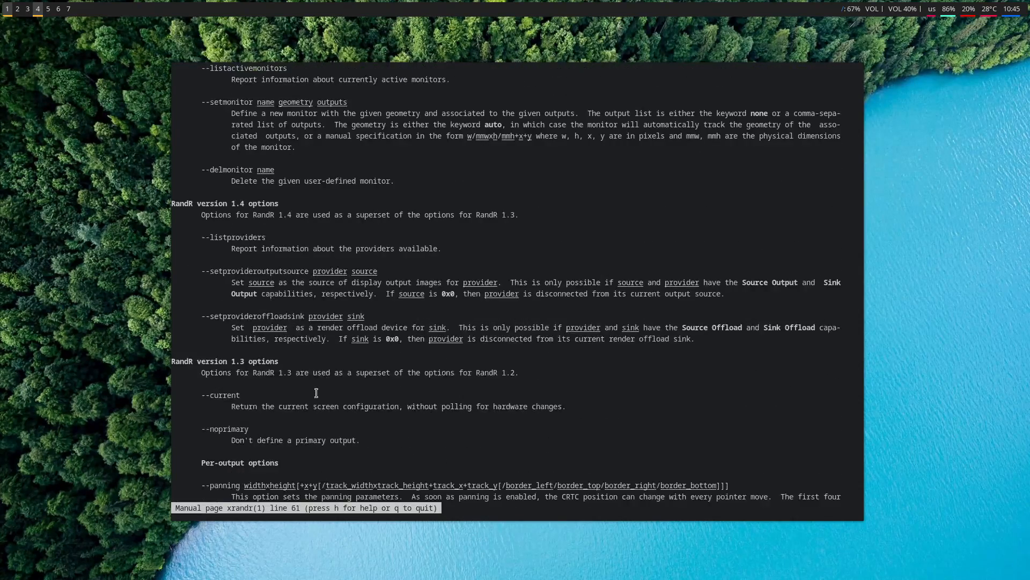
scroll(down, 3)
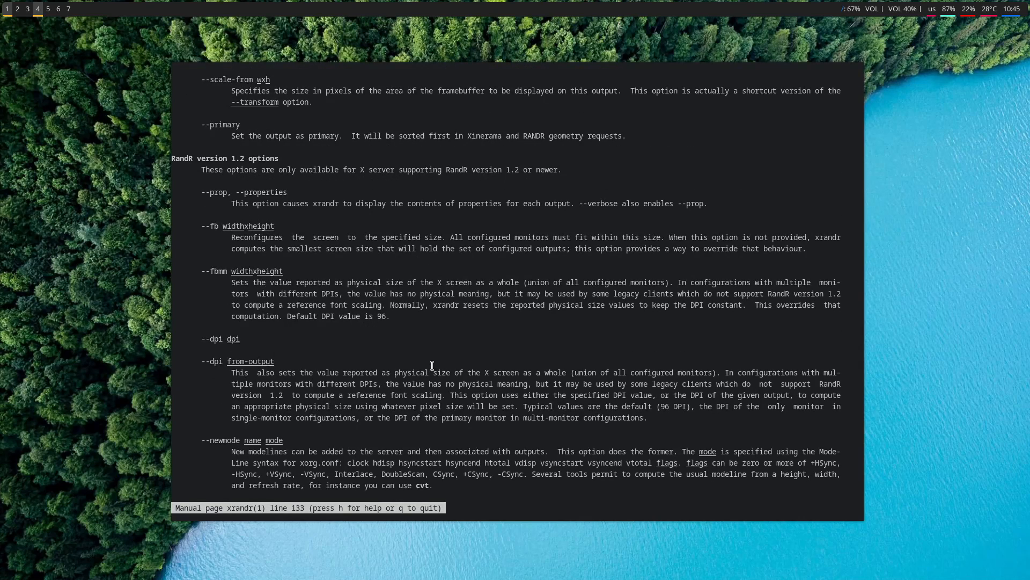
scroll(down, 3)
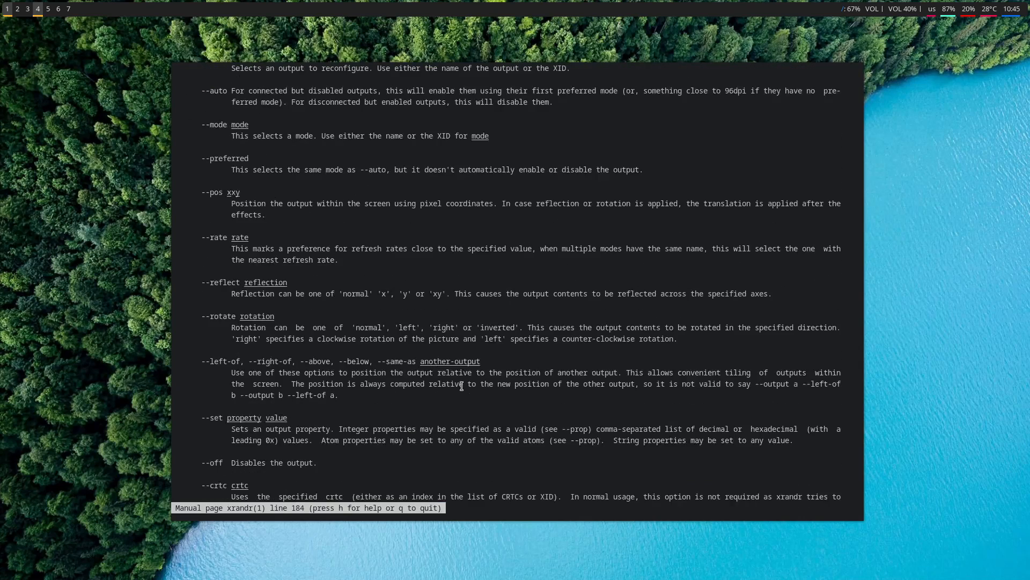
scroll(down, 3)
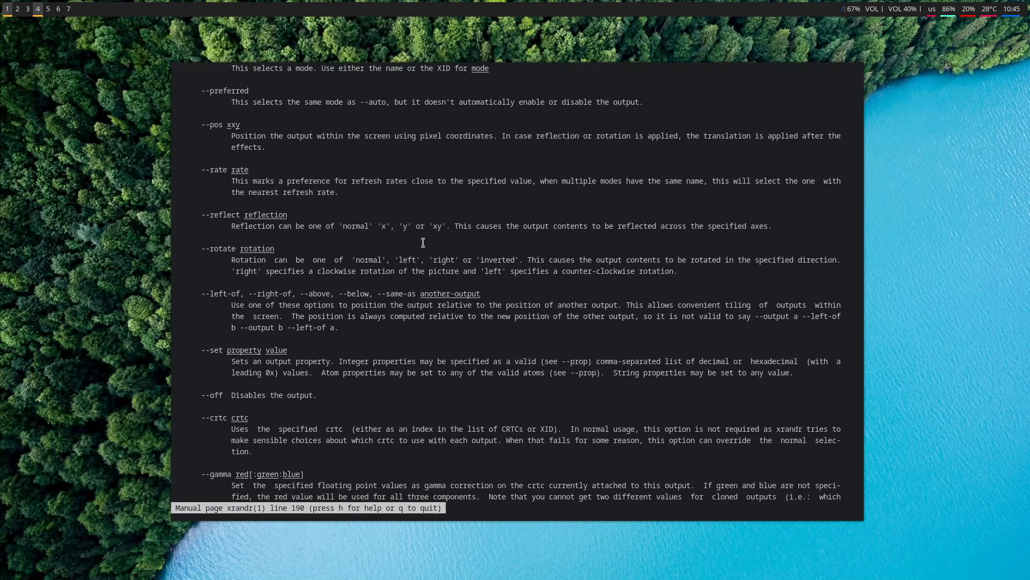
scroll(down, 3)
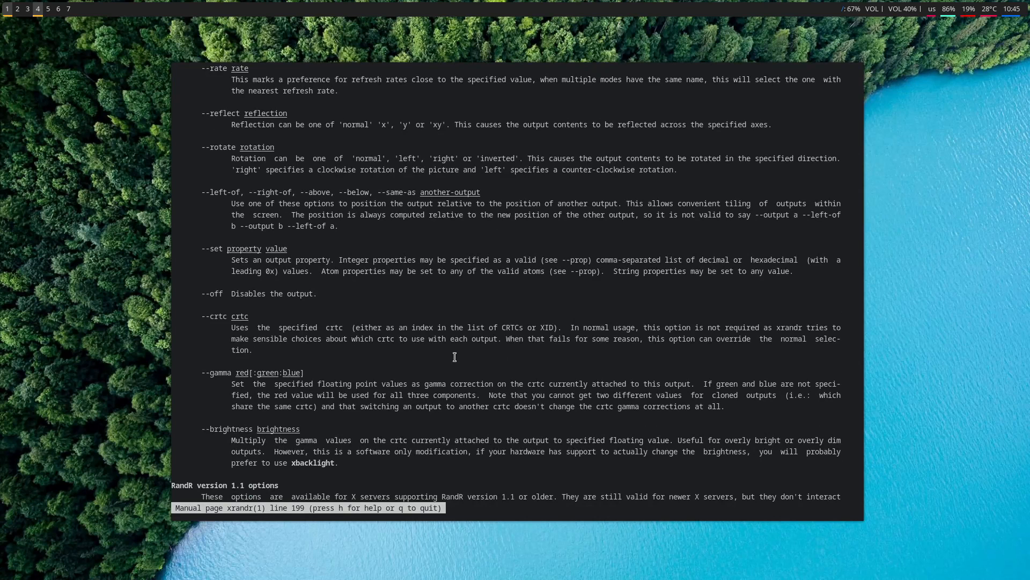
scroll(down, 3)
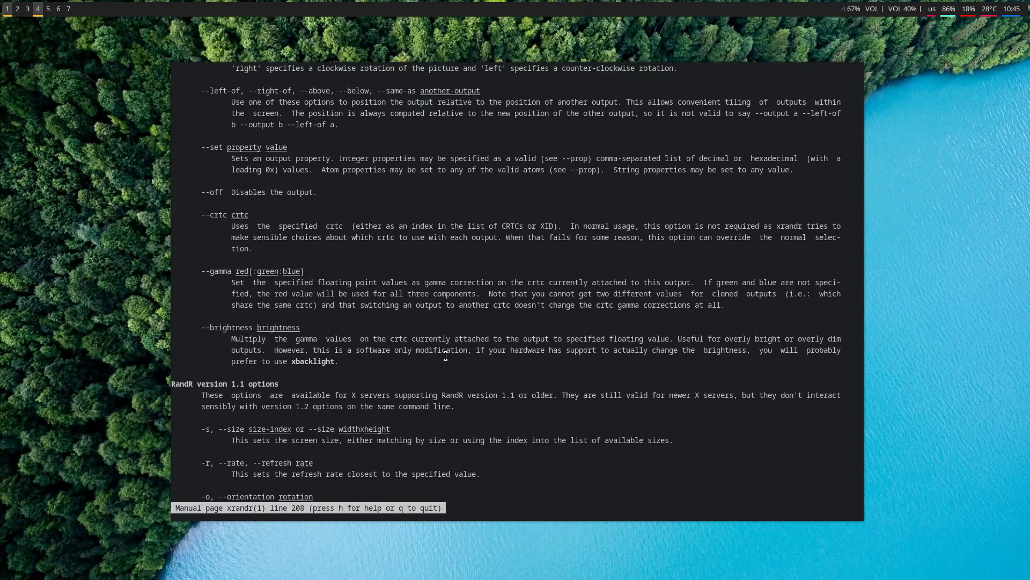
scroll(down, 3)
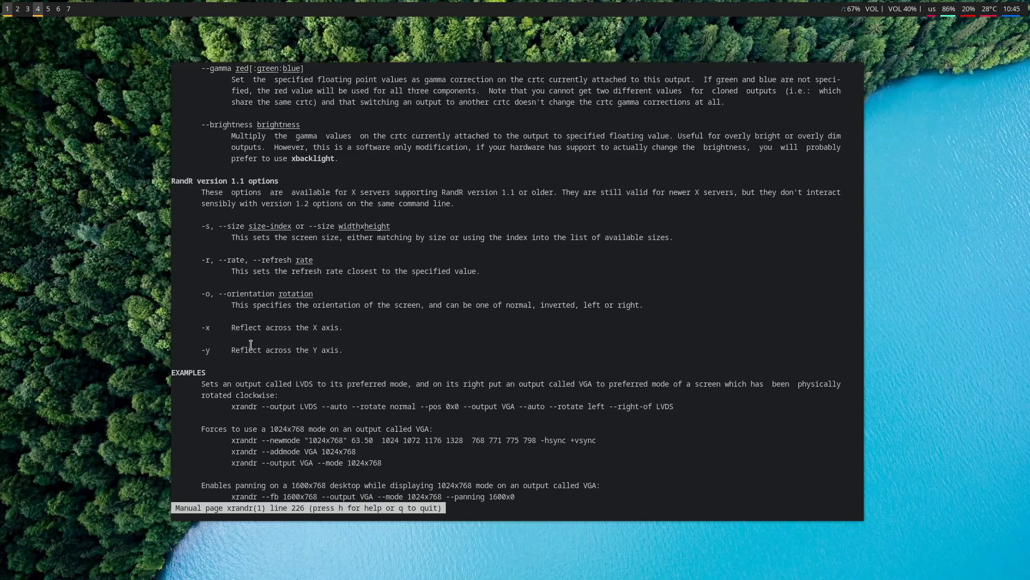
mouse_move(259, 330)
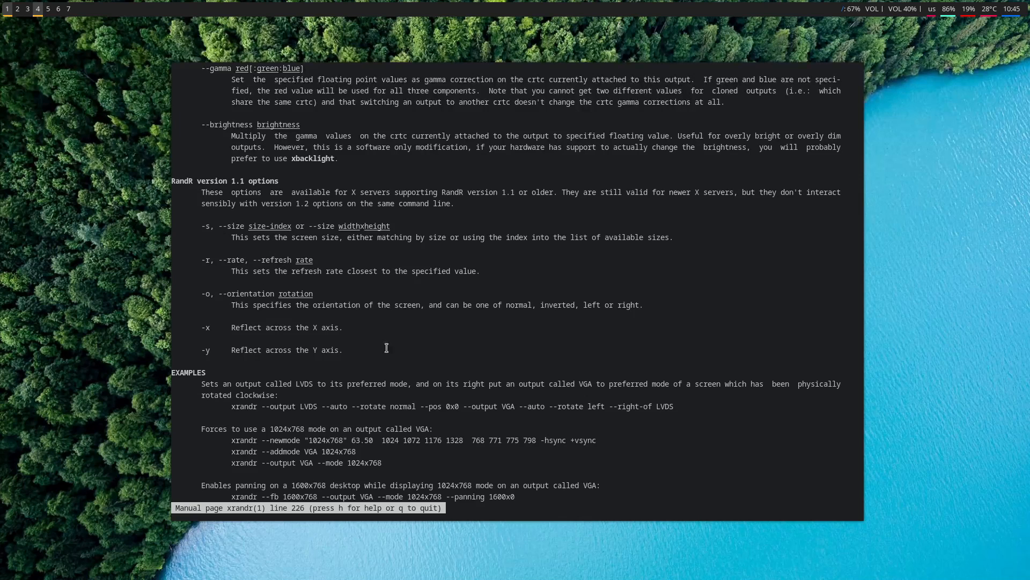
scroll(down, 3)
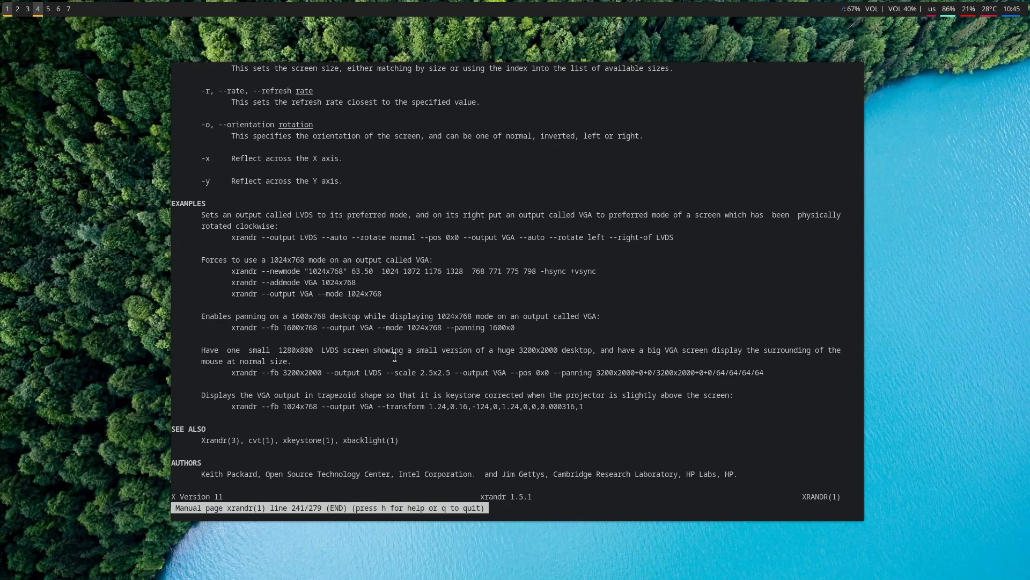
mouse_move(458, 417)
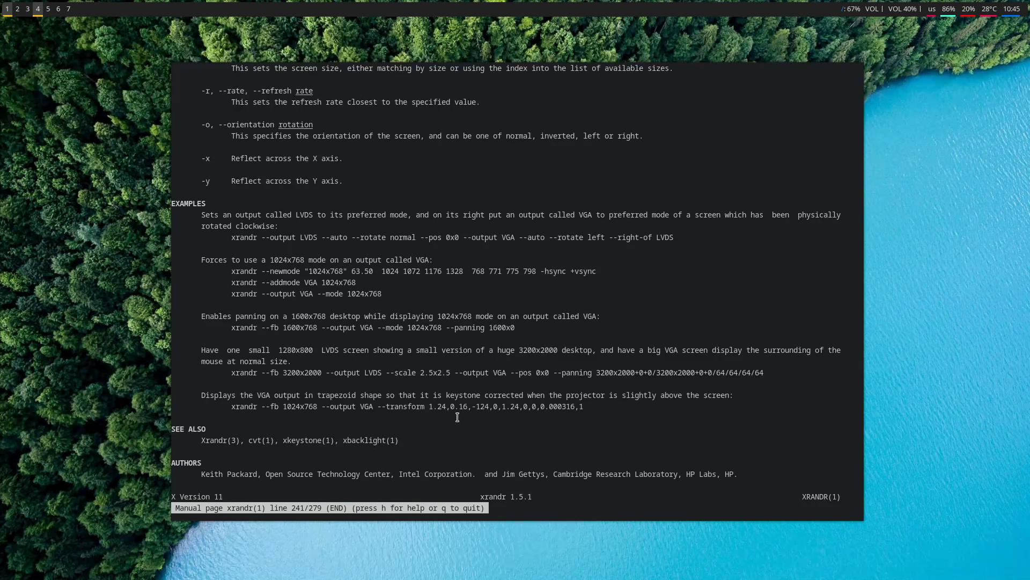
mouse_move(432, 406)
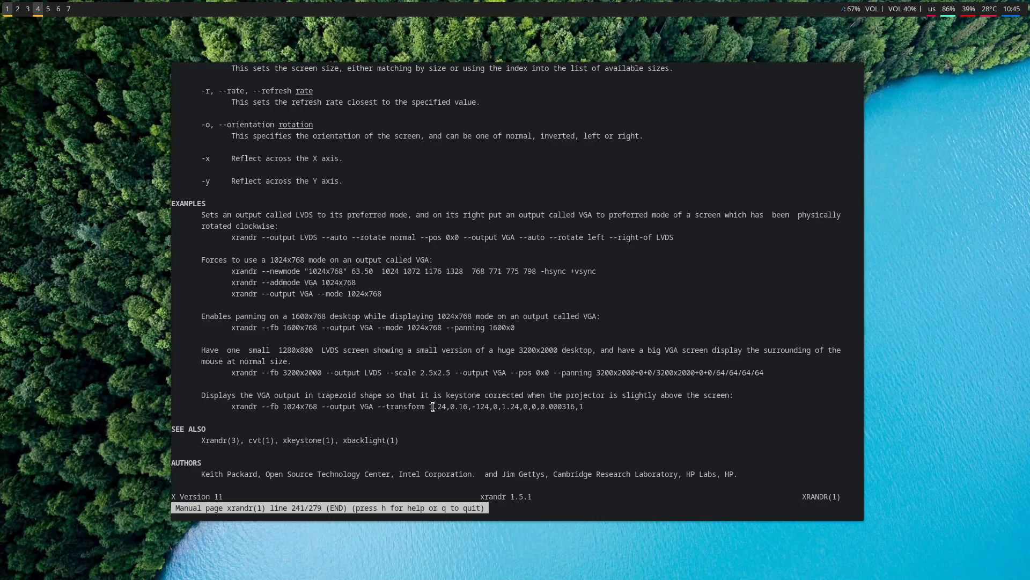
key(q)
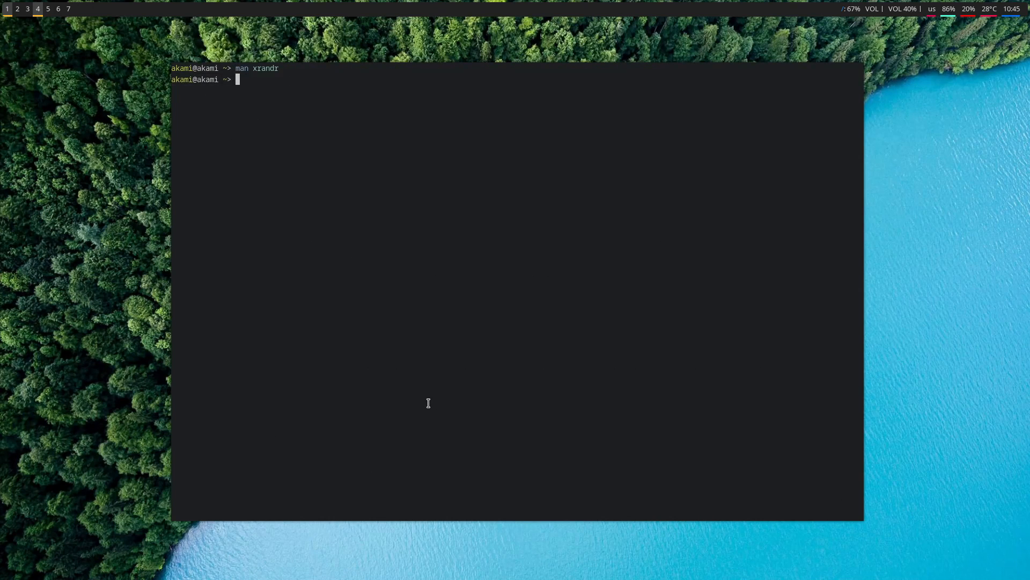
mouse_move(273, 119)
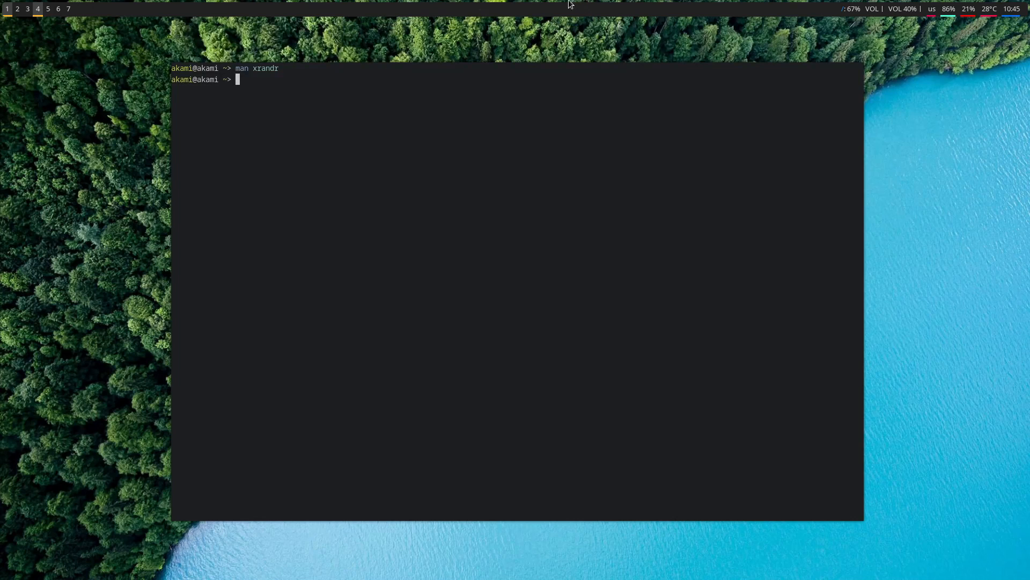
mouse_move(629, 46)
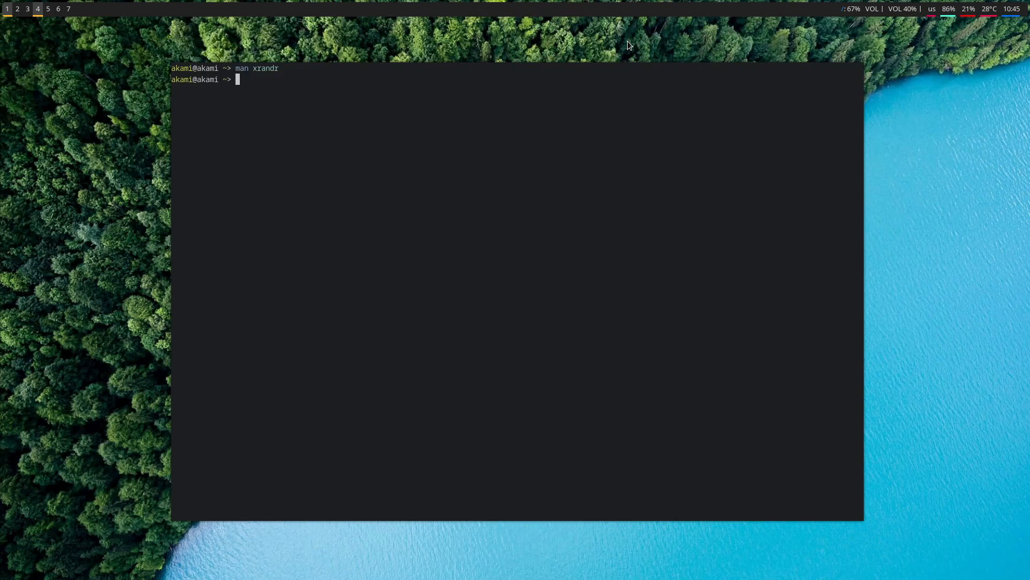
mouse_move(623, 60)
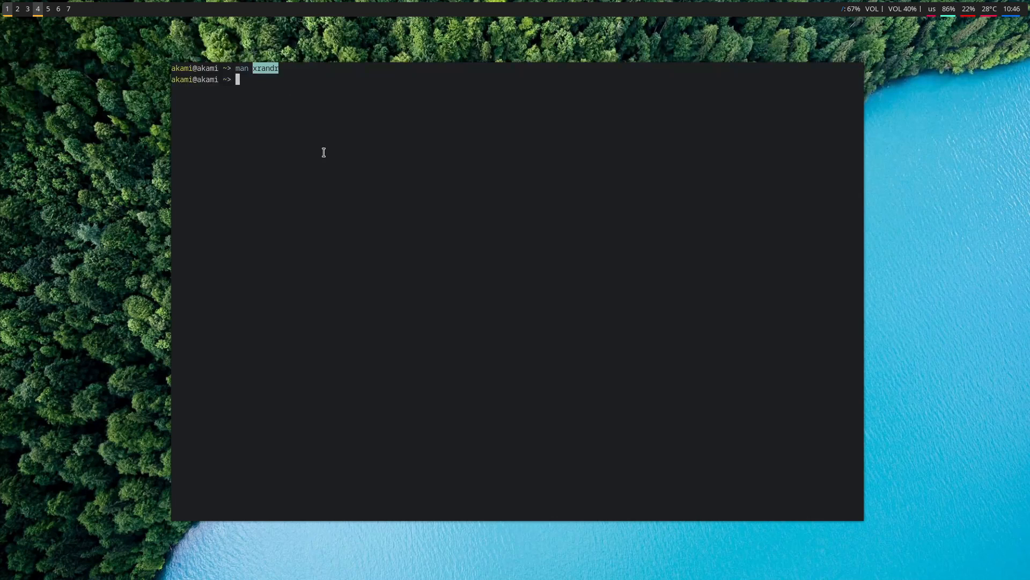
mouse_move(322, 217)
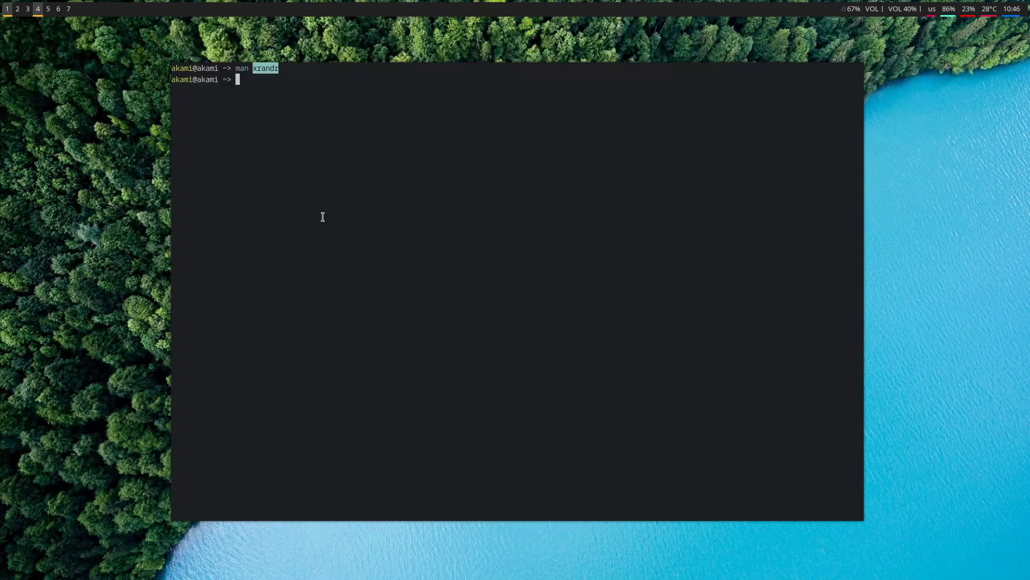